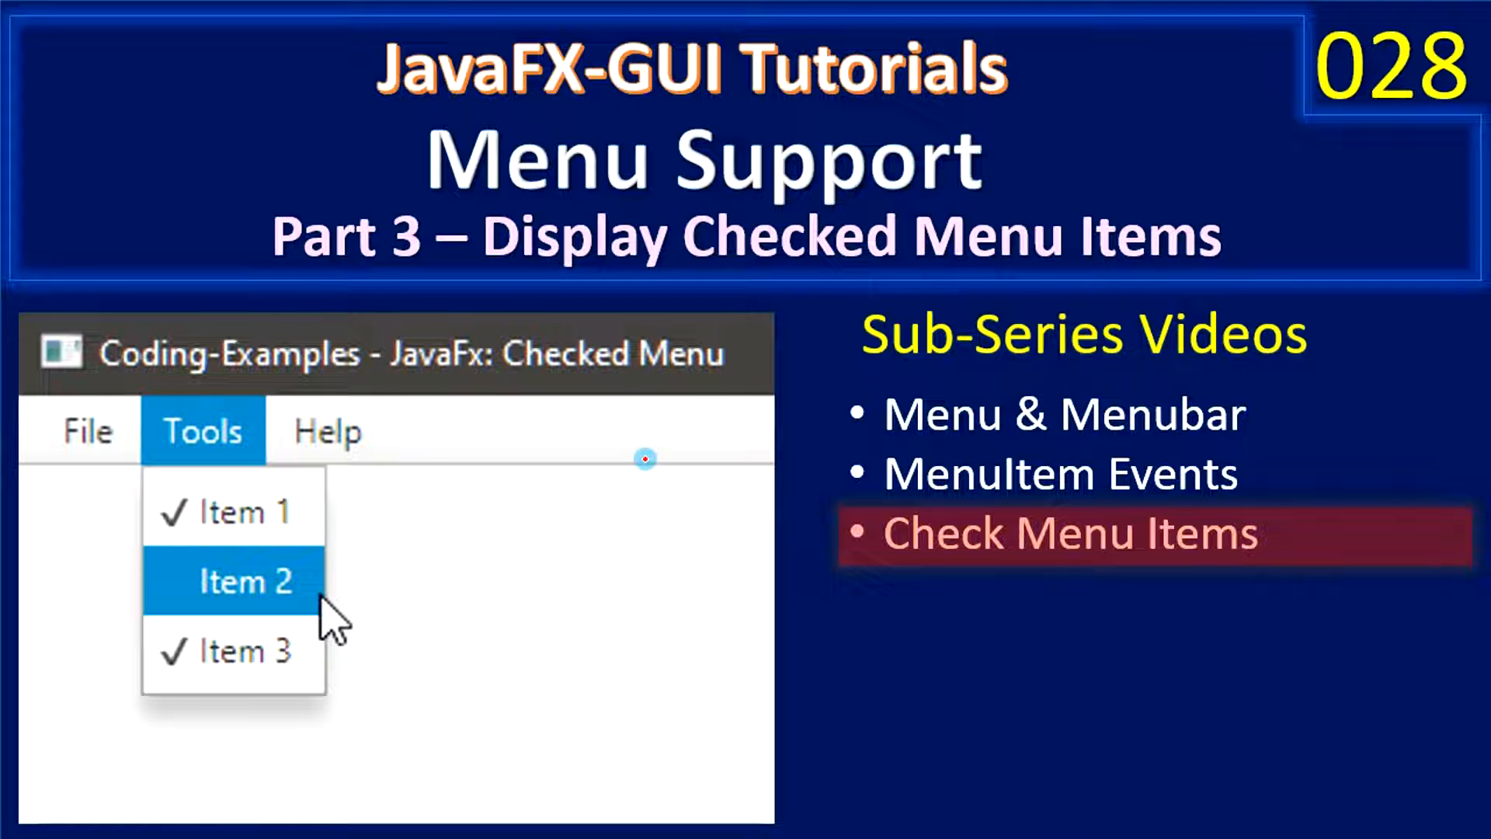
mouse_move(737, 522)
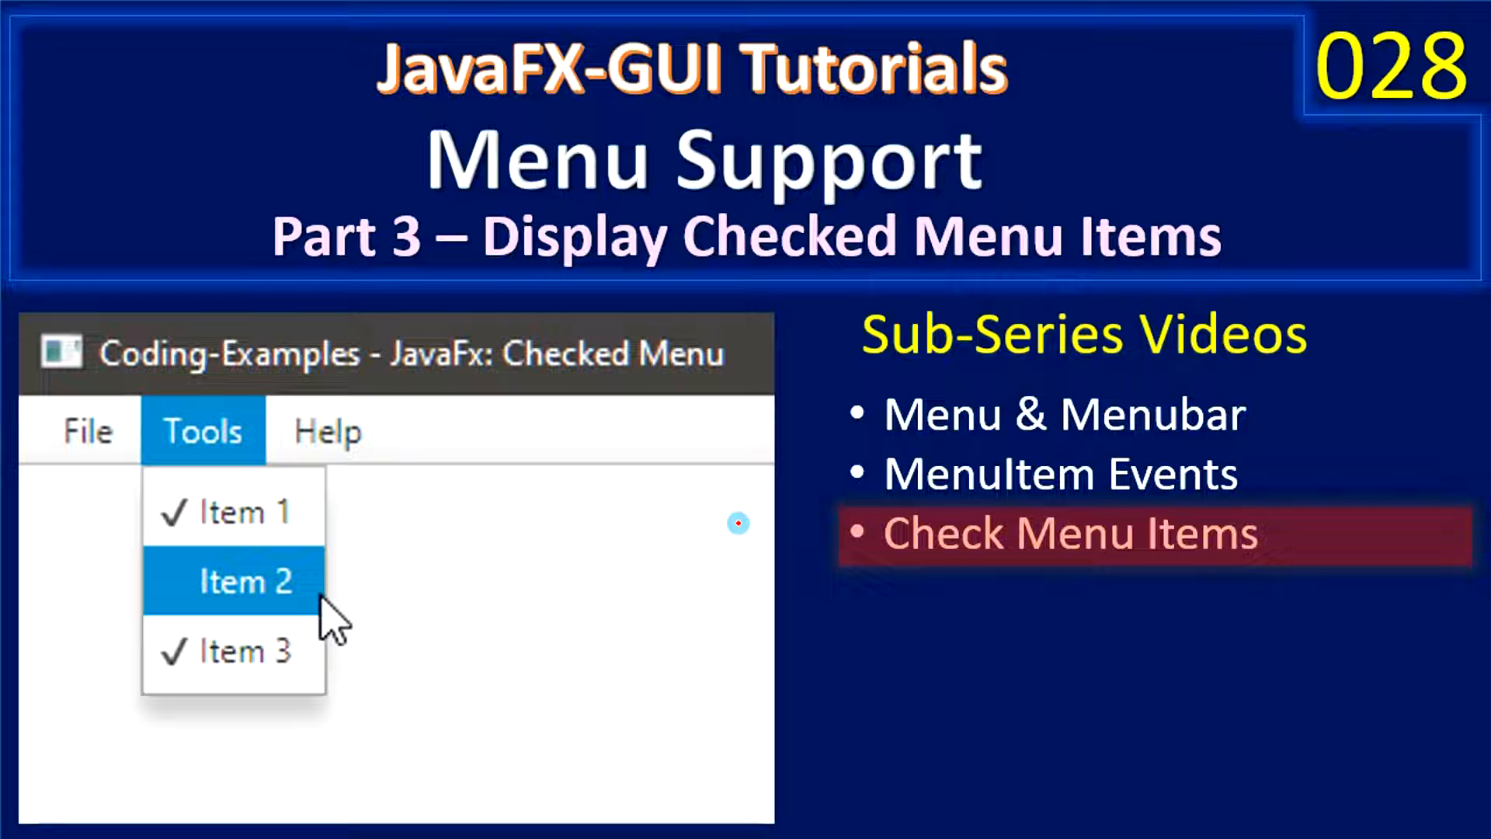
mouse_move(618, 457)
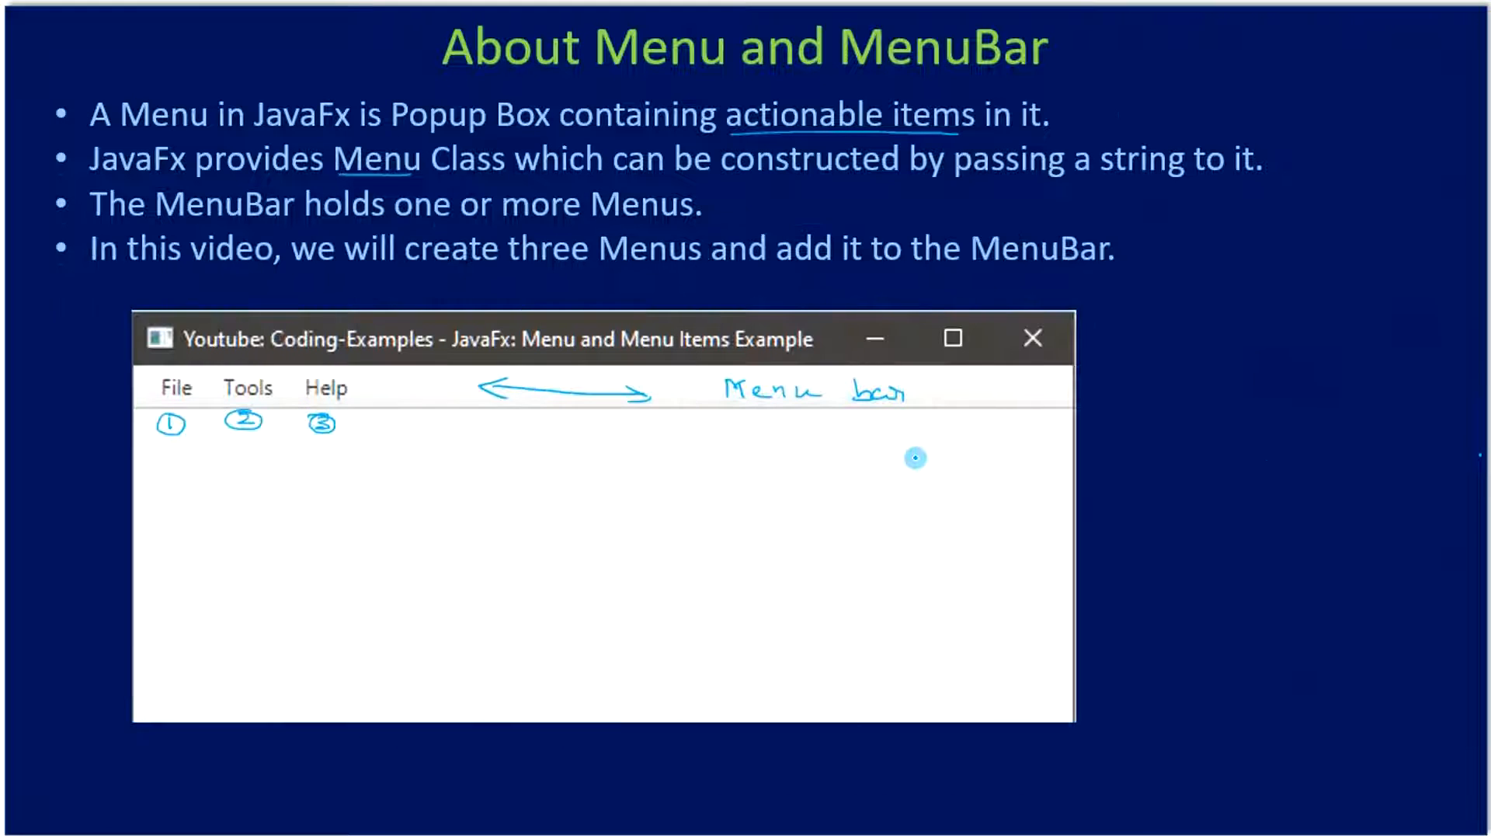
Advance the slideshow to the 'CheckMenuItem - Example' slide
key(Right)
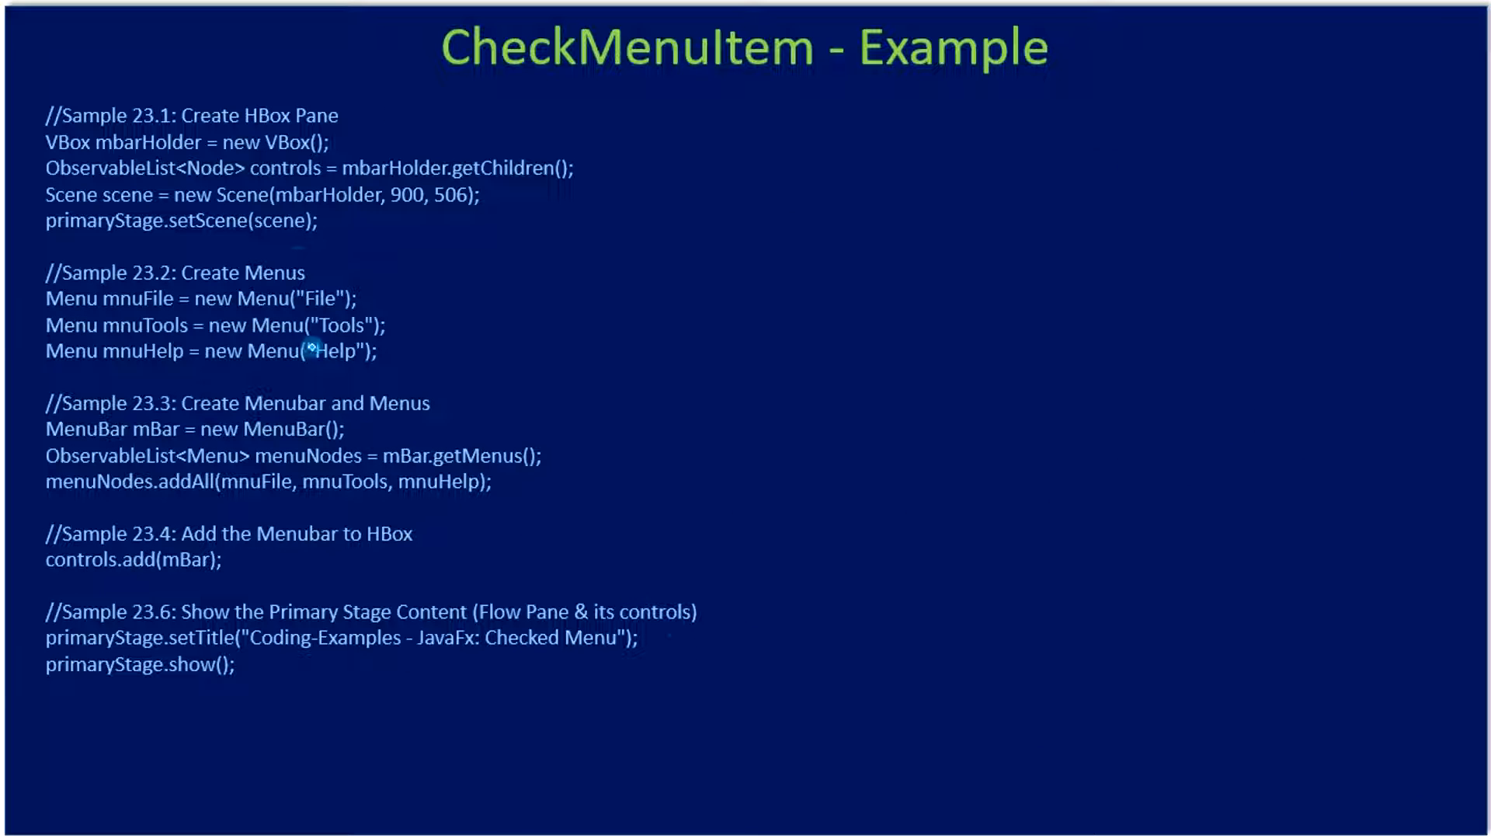
mouse_move(272, 307)
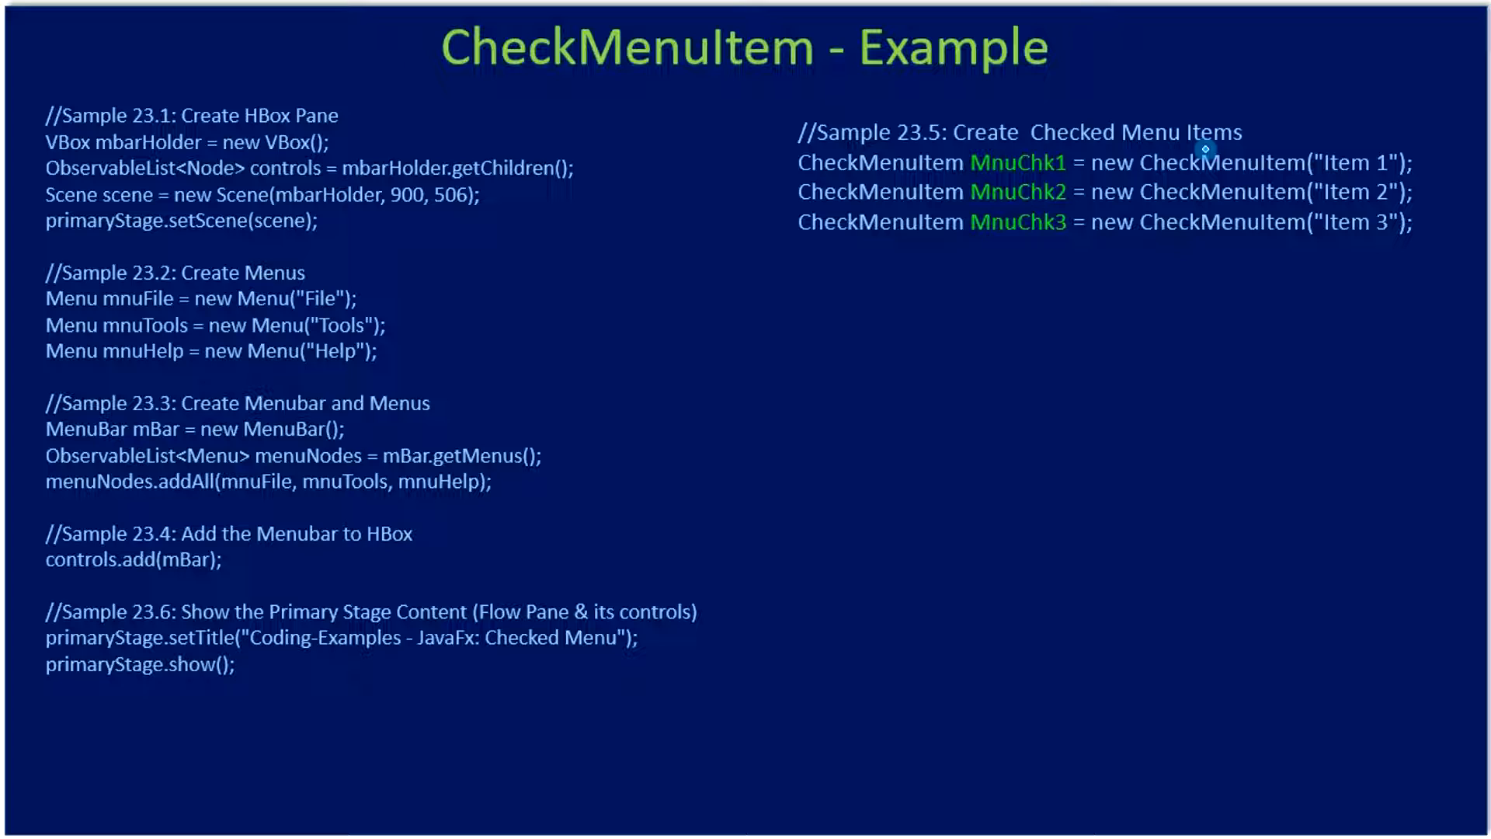
mouse_move(1183, 173)
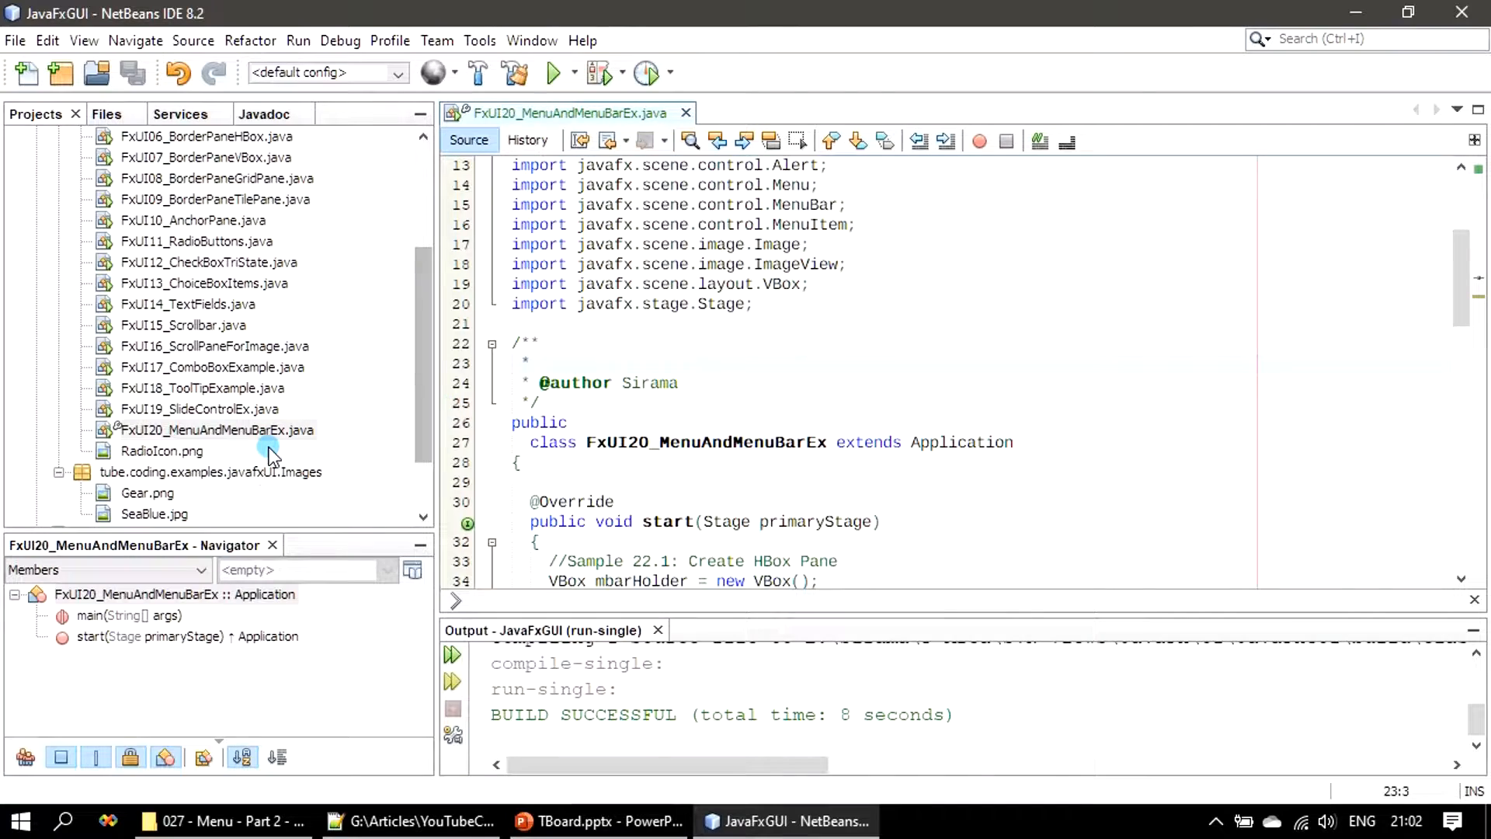
Copy FxUI20_MenuAndMenuBarEx into tube.coding.examples.javafxUI as FxUI21_CheckMenuItemEx
right_click(212, 429)
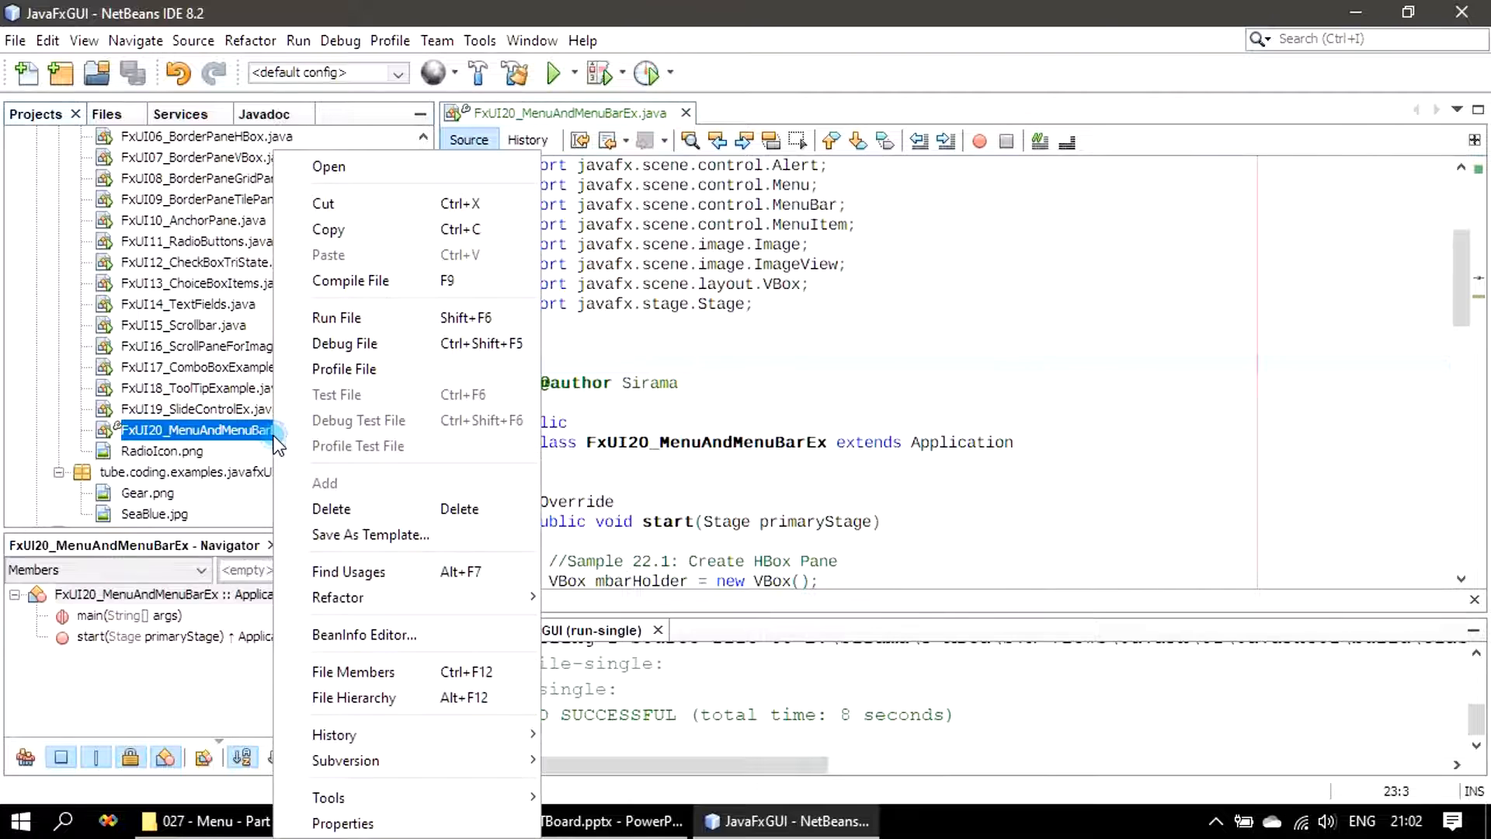
mouse_move(370, 533)
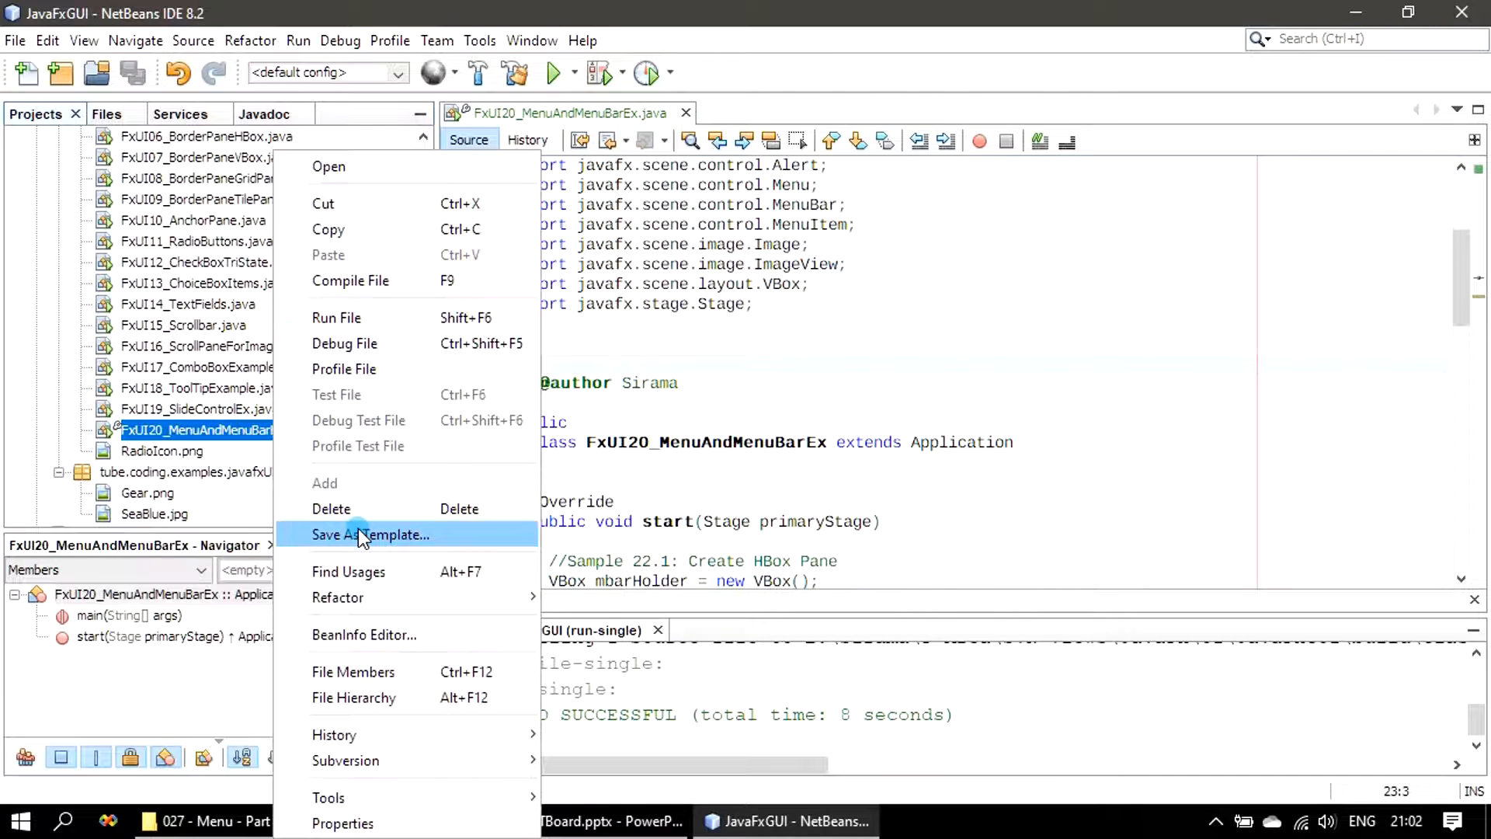
mouse_move(359, 344)
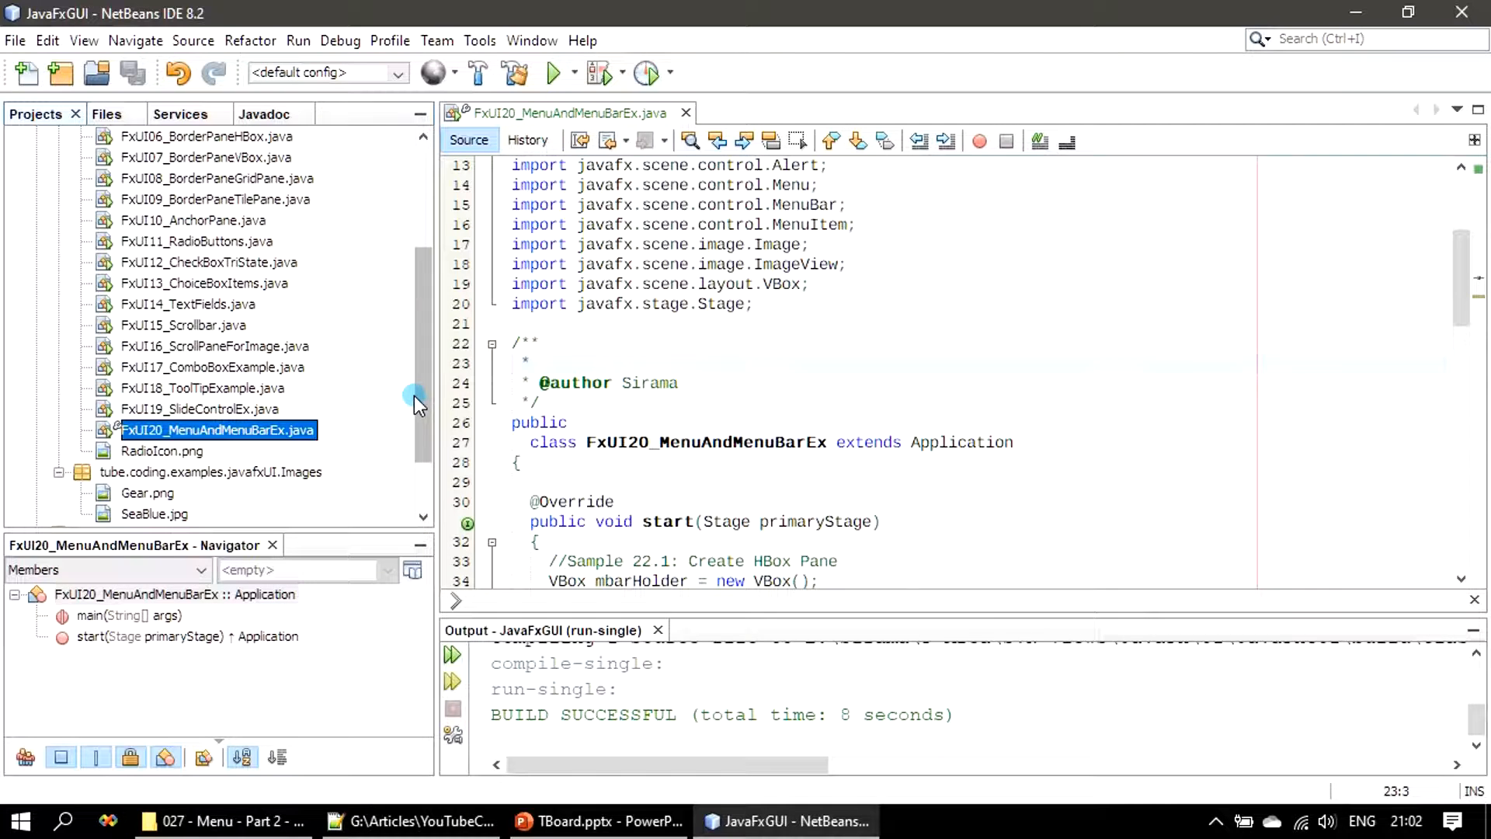
scroll(up, 3)
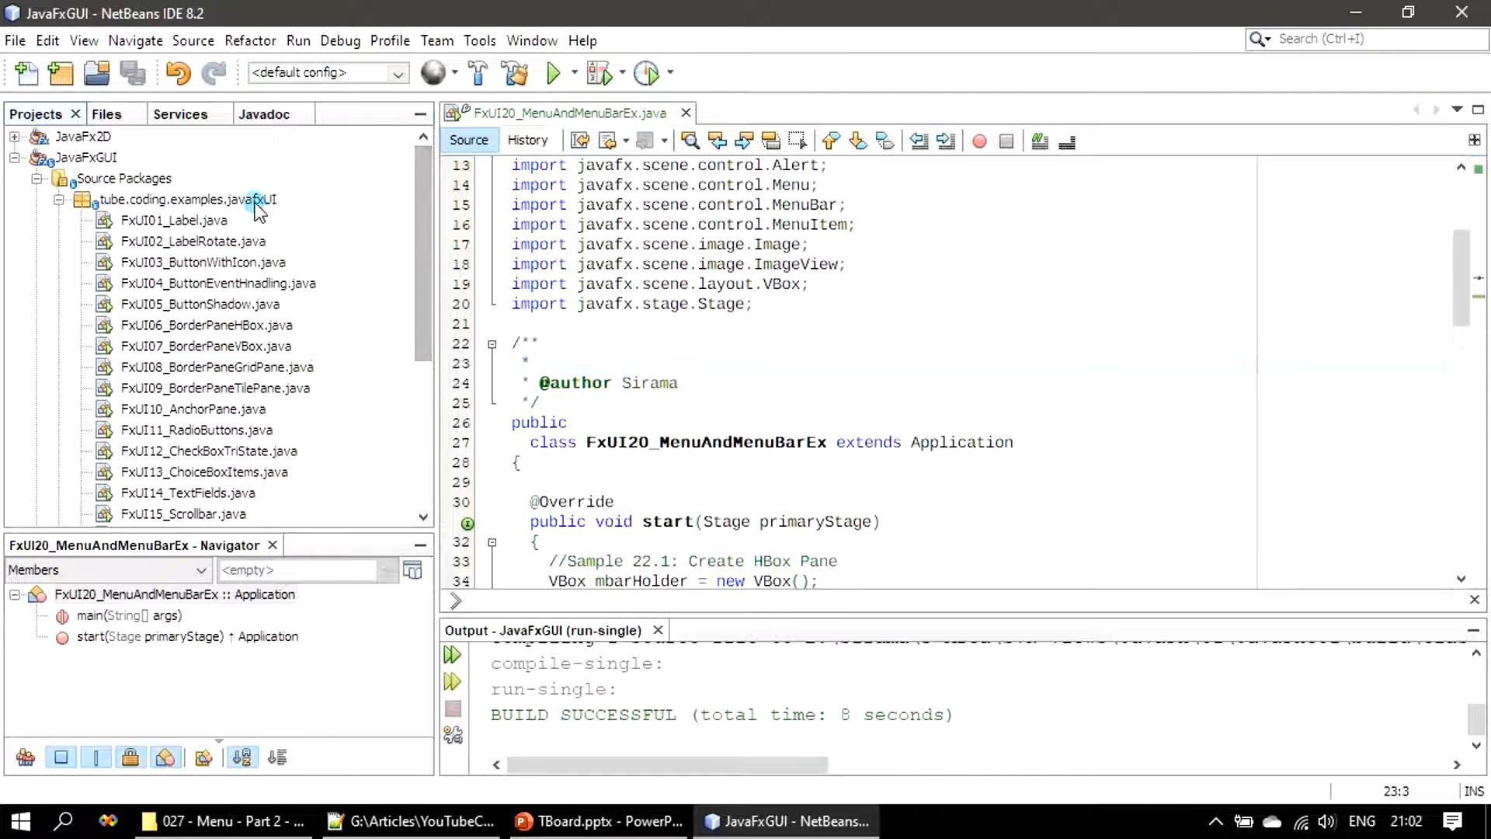
right_click(181, 198)
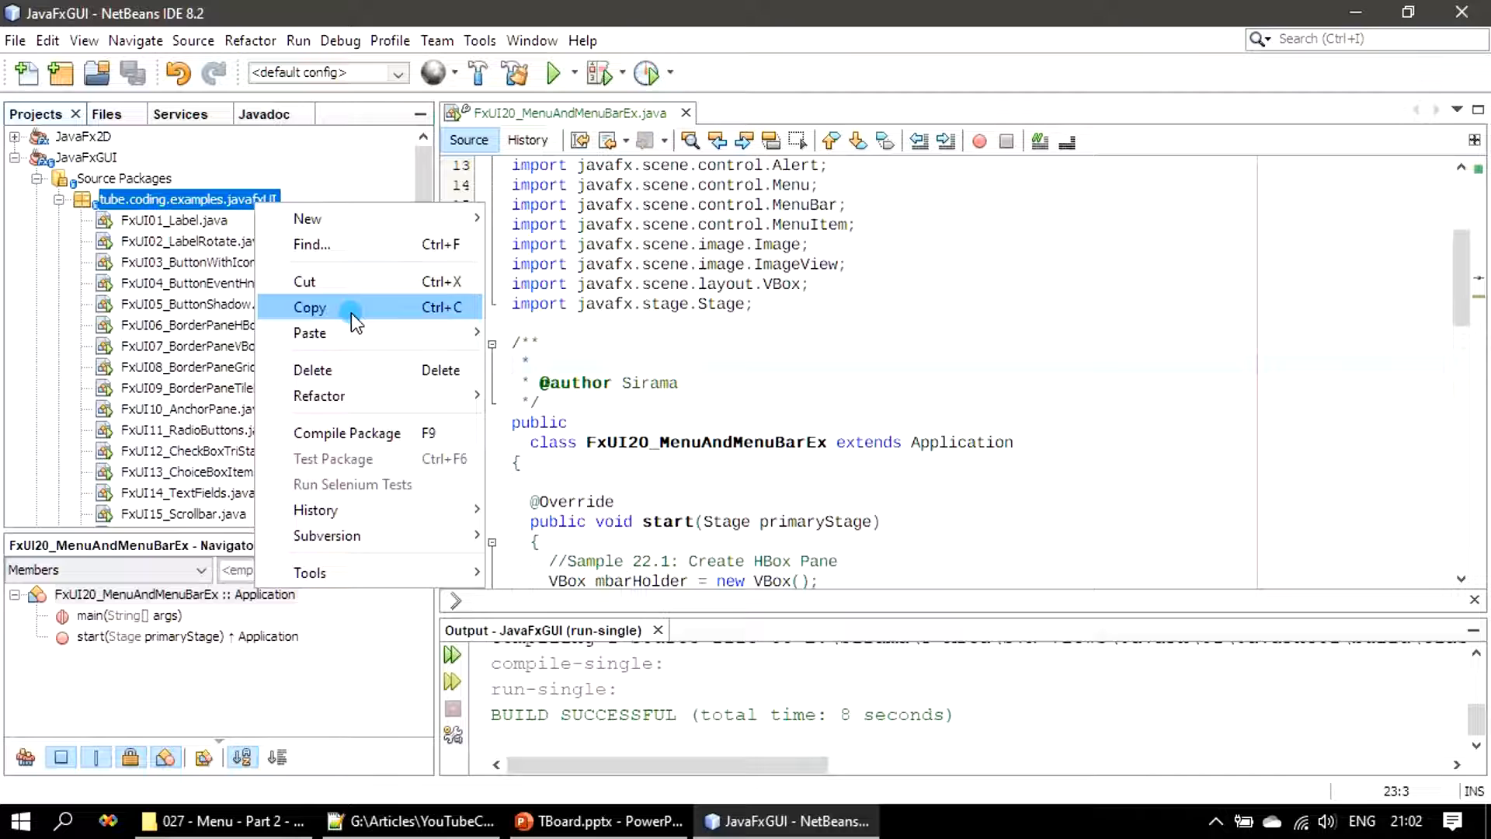
click(309, 308)
text(FxUI21_)
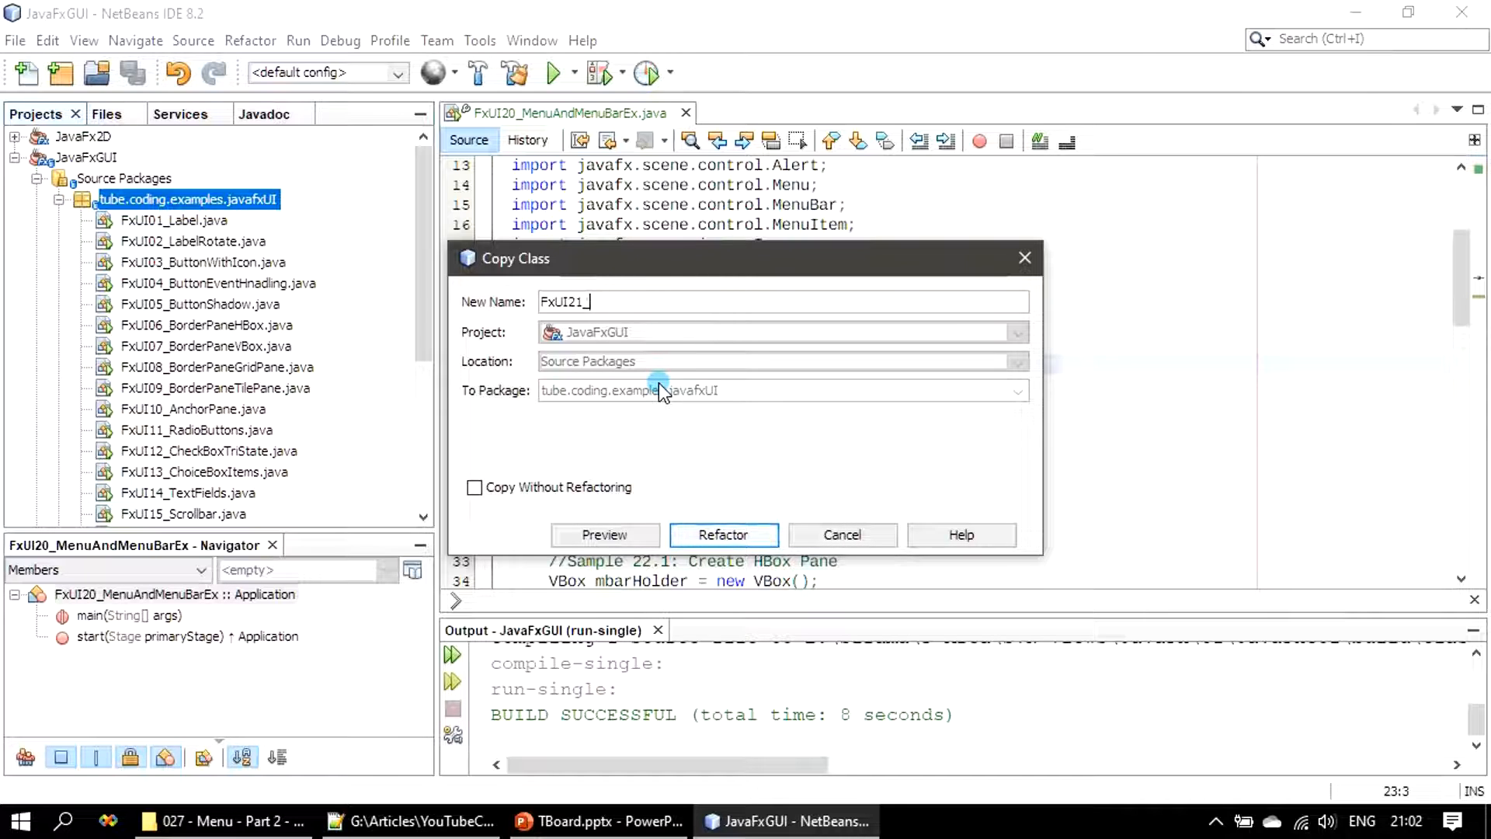
text(Chec)
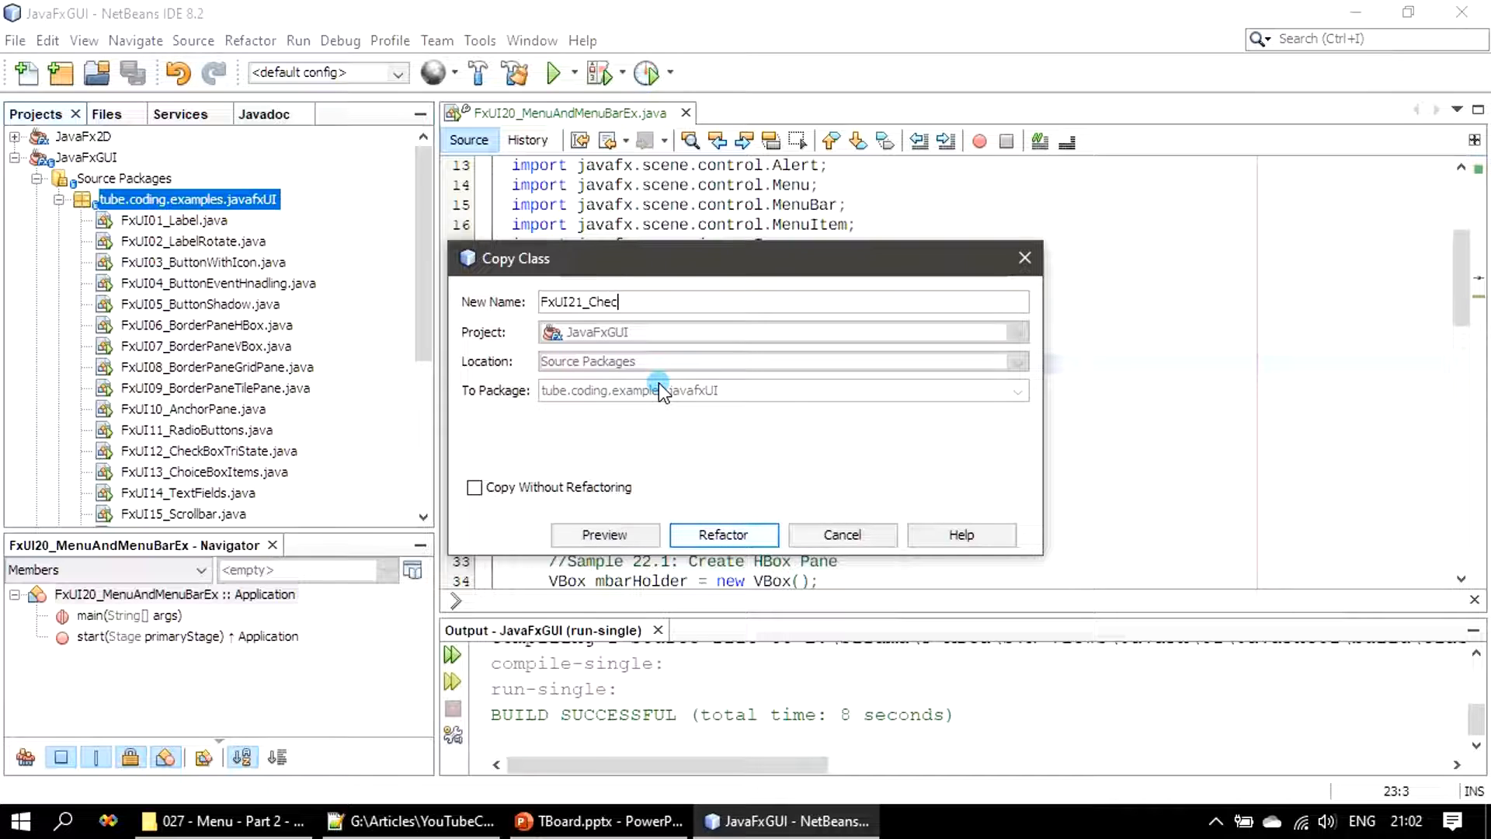
text(kMenu)
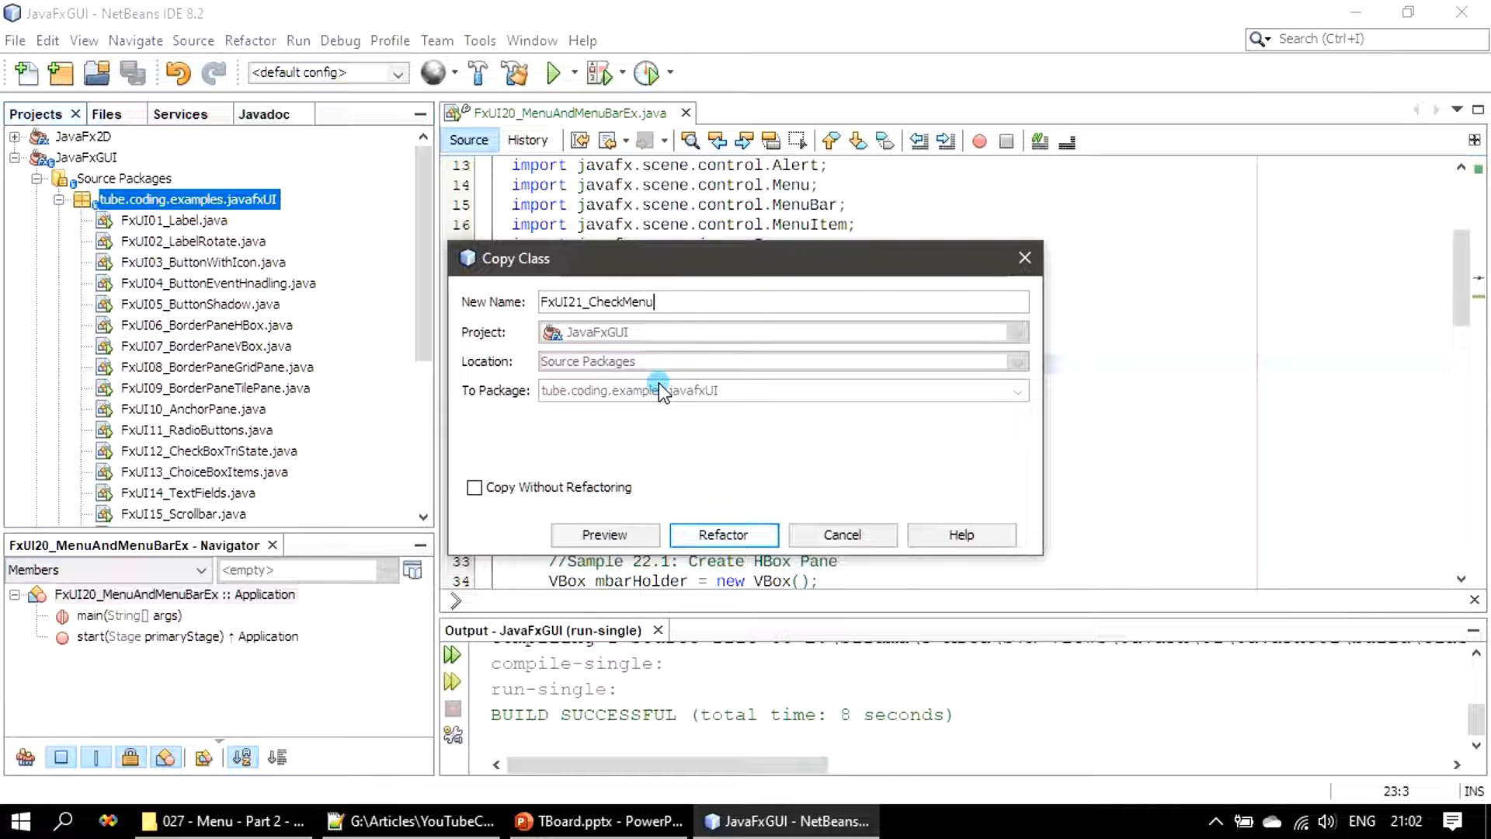
text(ItemEx)
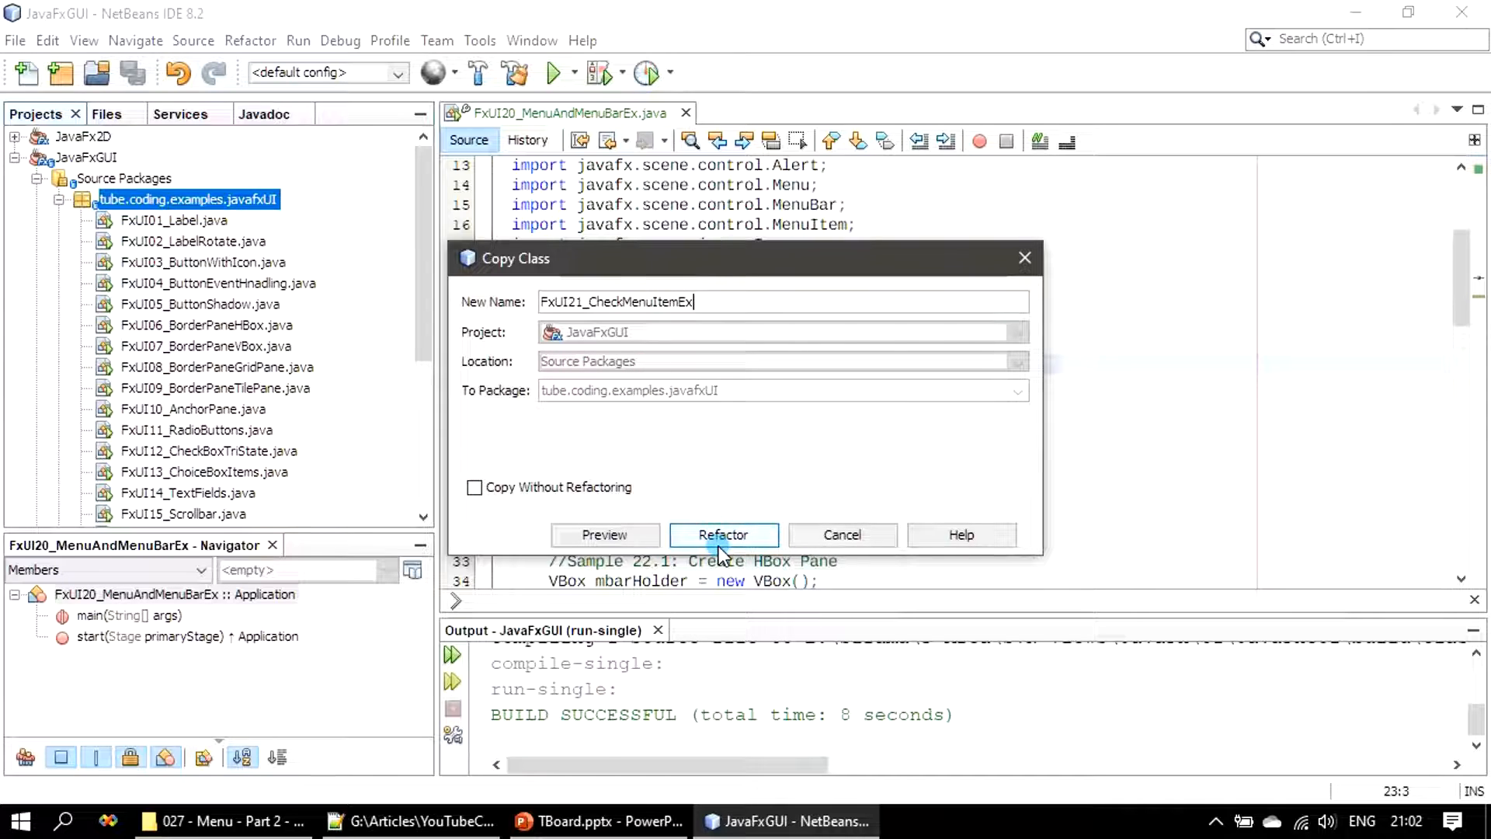
click(723, 535)
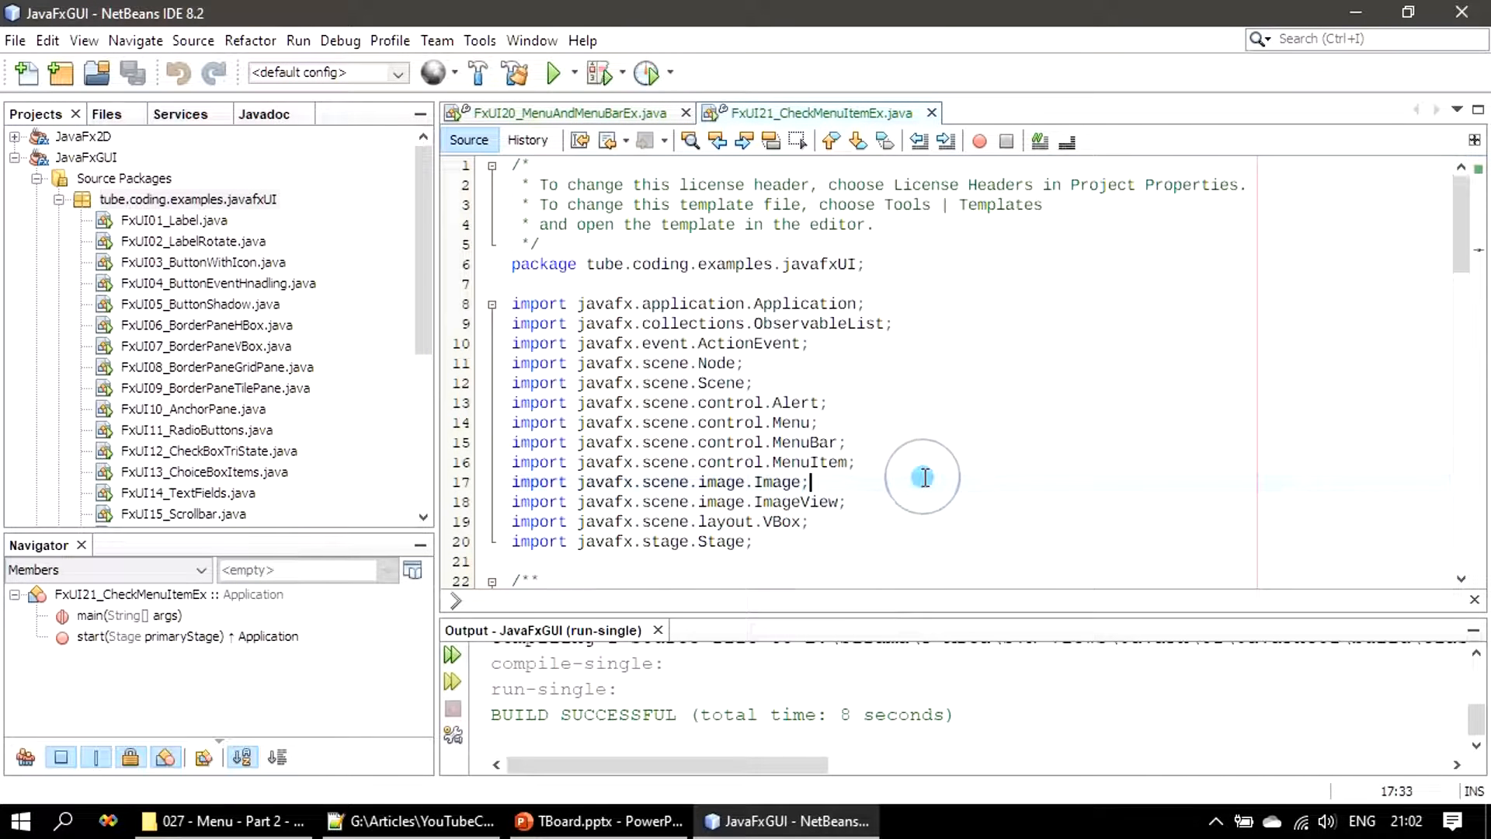
Scroll through FxUI21_CheckMenuItemEx.java and place the cursor where the CheckMenuItem code goes
click(537, 232)
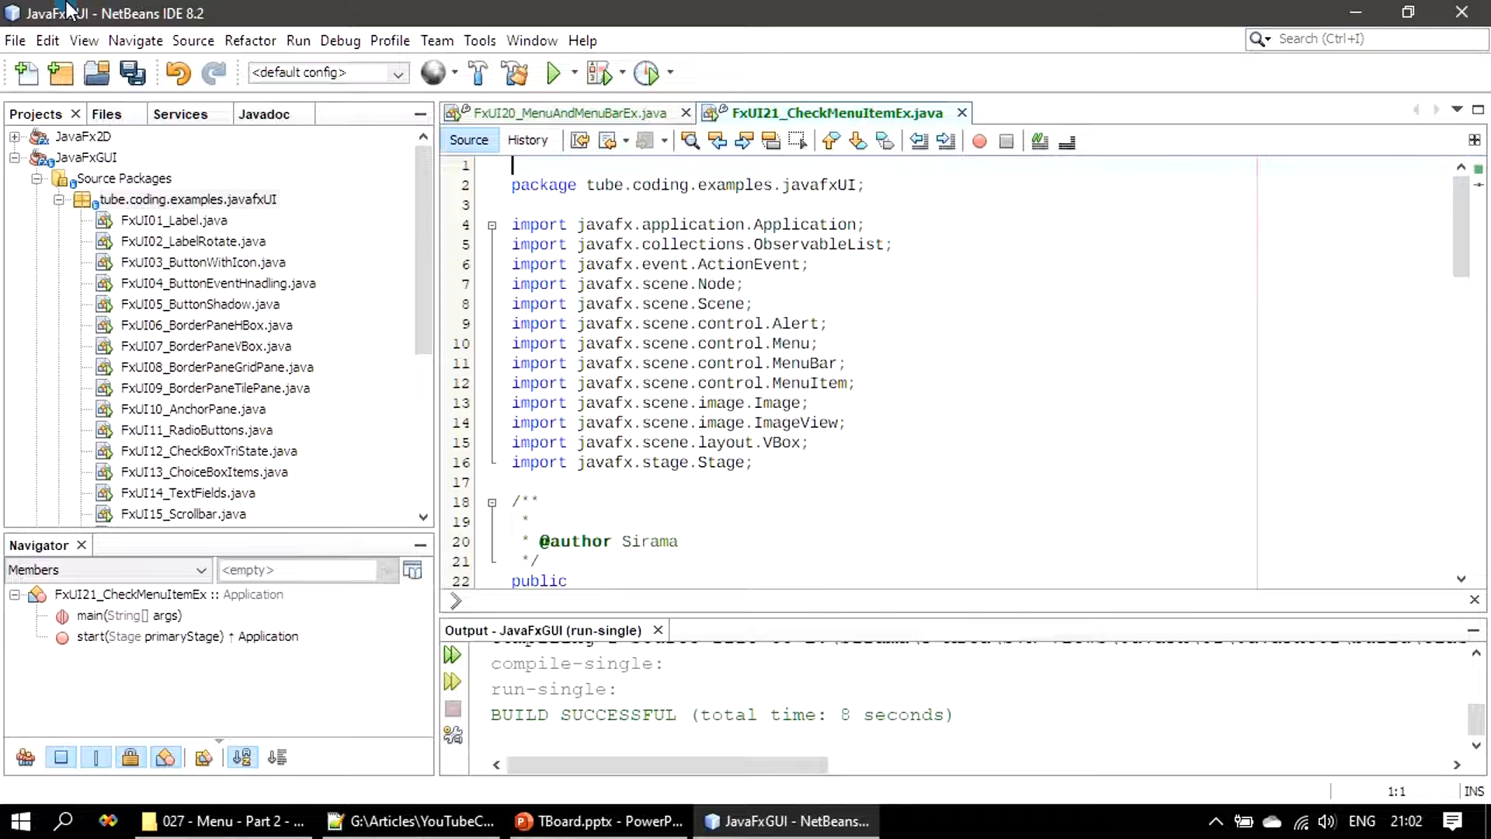
scroll(down, 3)
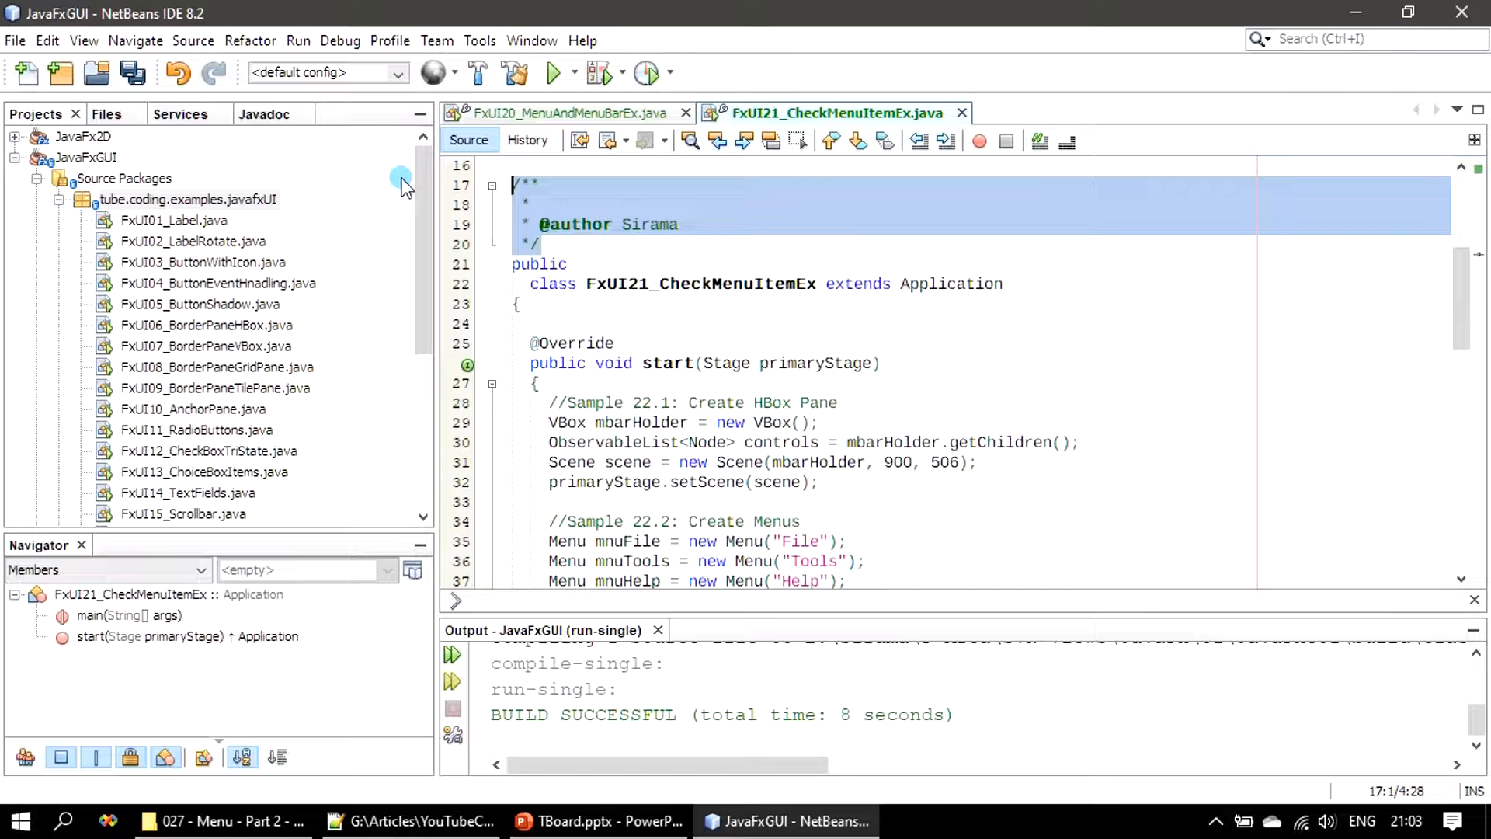
scroll(down, 3)
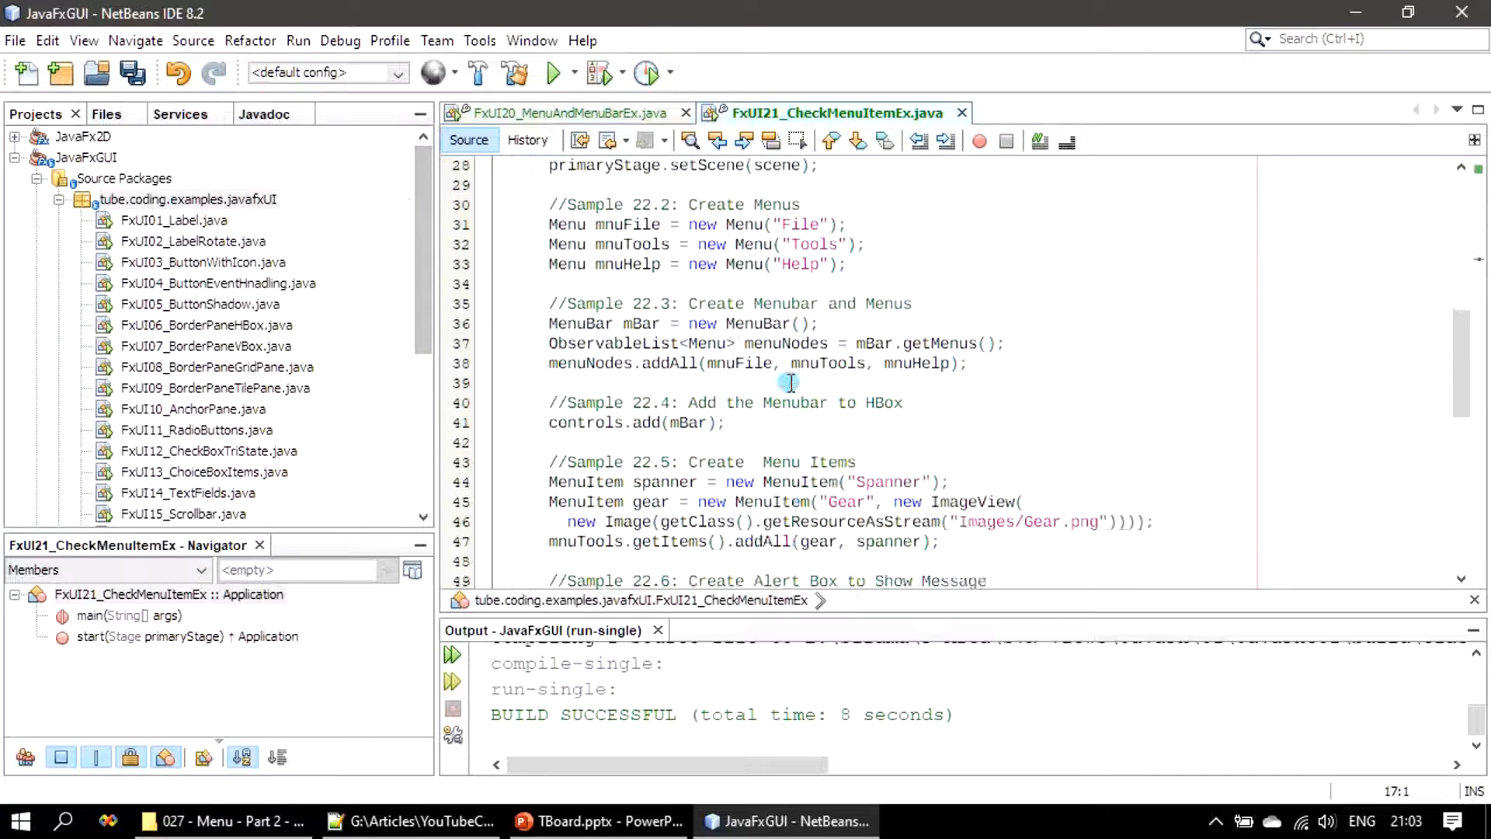
scroll(down, 3)
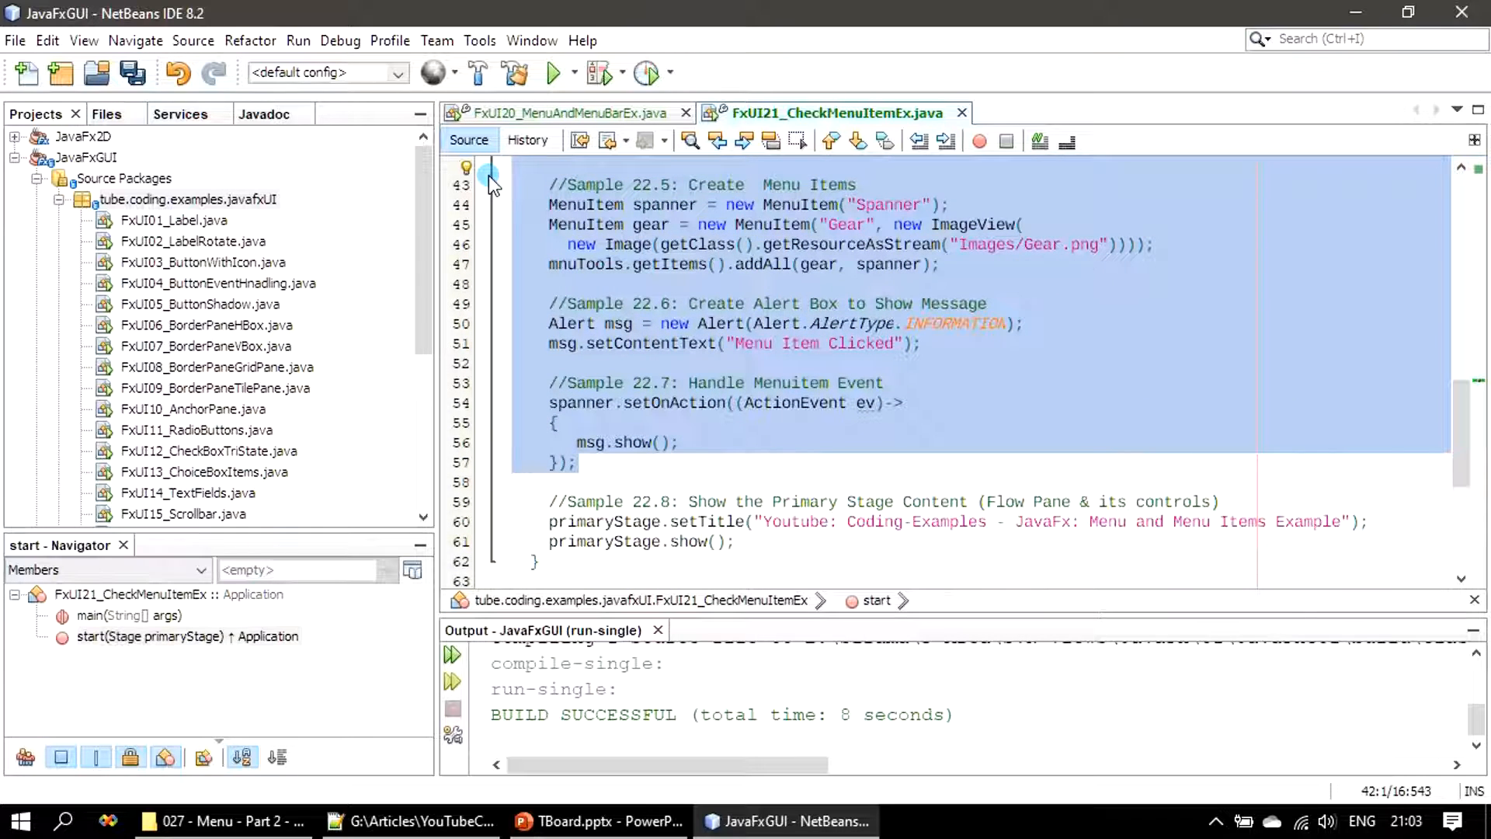
scroll(up, 3)
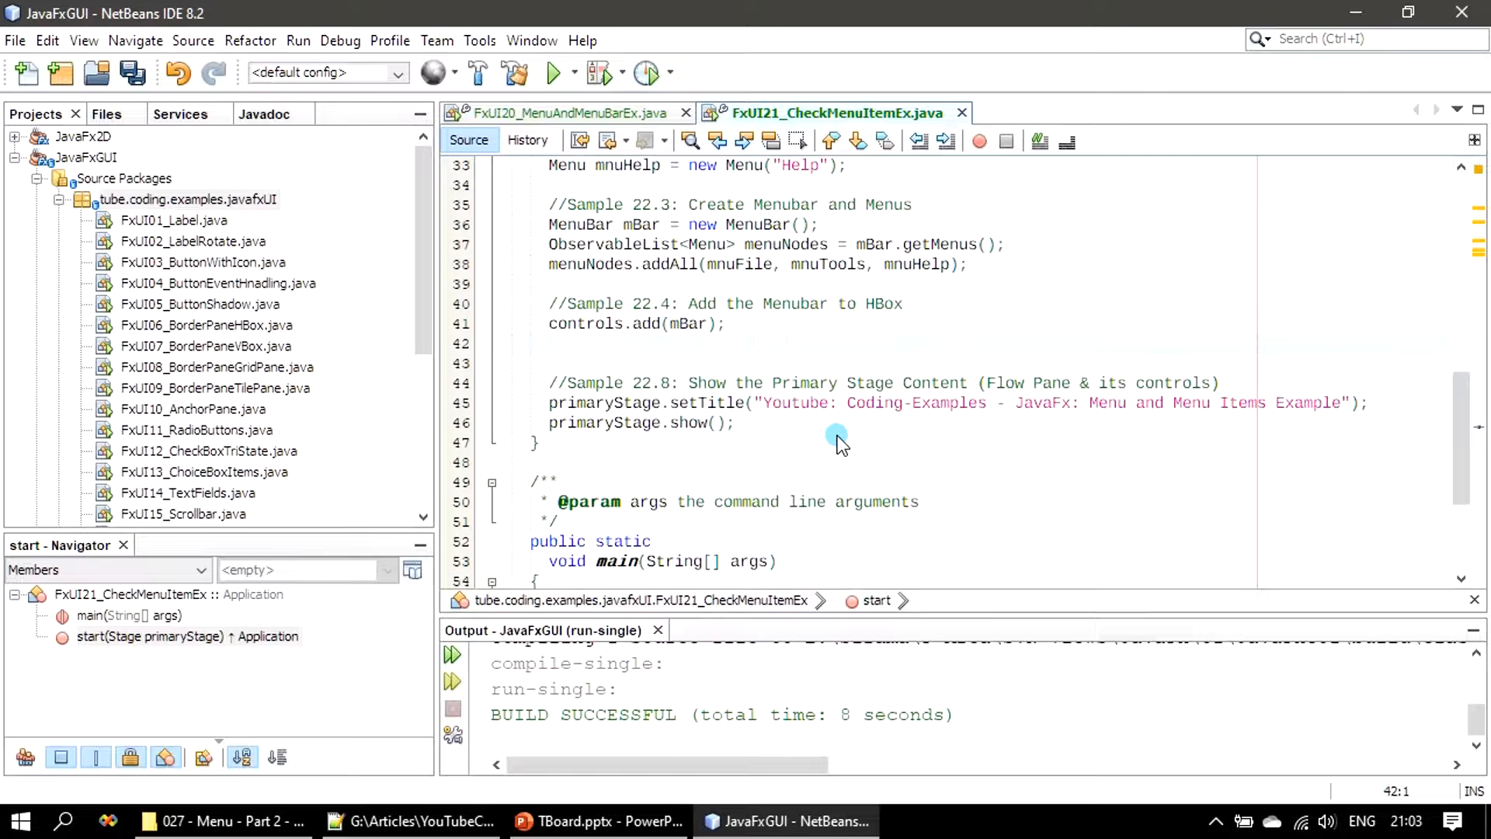
click(511, 343)
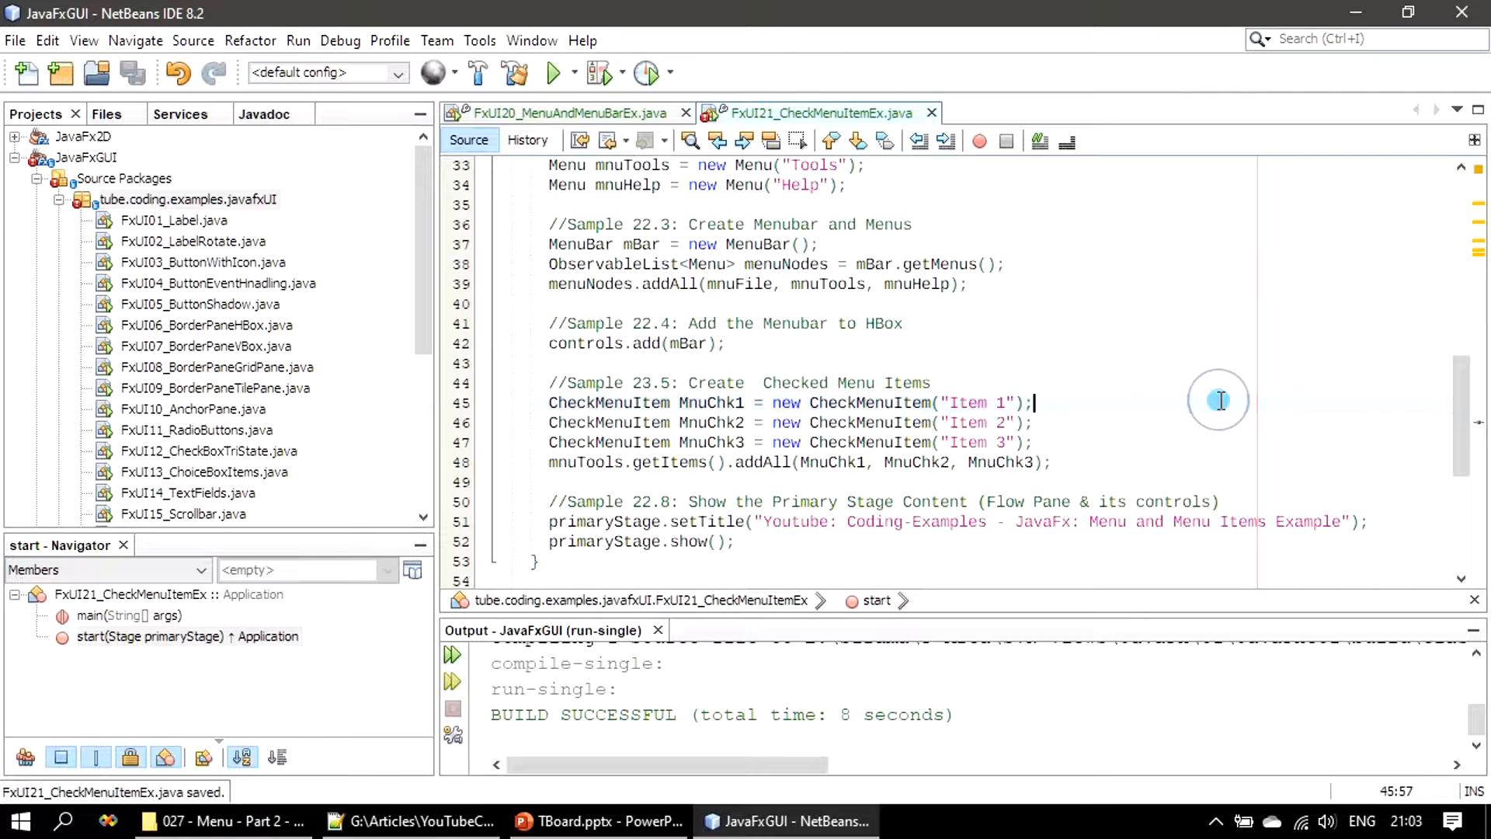
Clean and build the JavaFXGUI project, then run FxUI21_CheckMenuItemEx.java
click(515, 72)
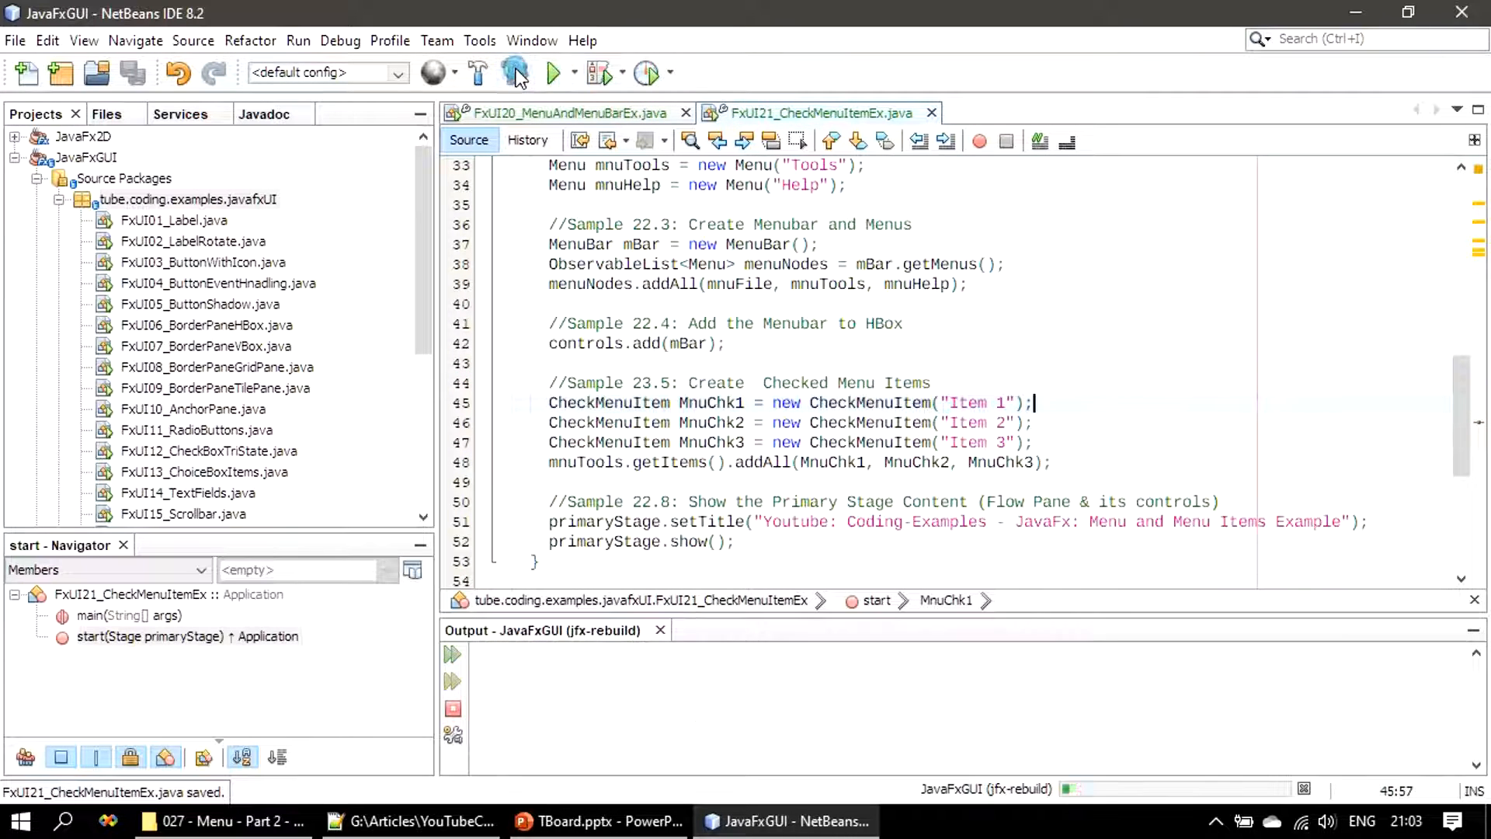
click(516, 73)
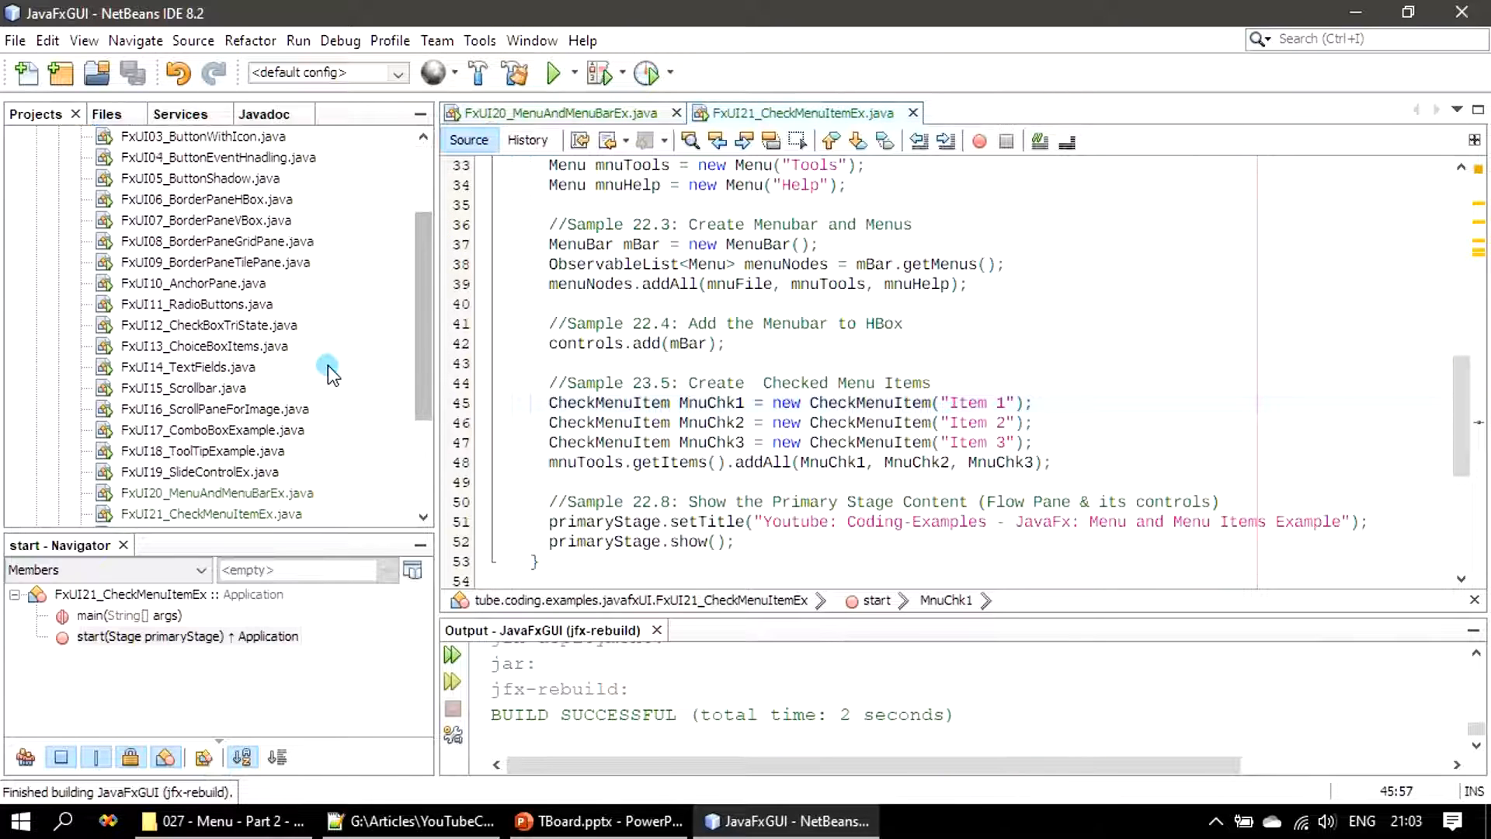
right_click(188, 450)
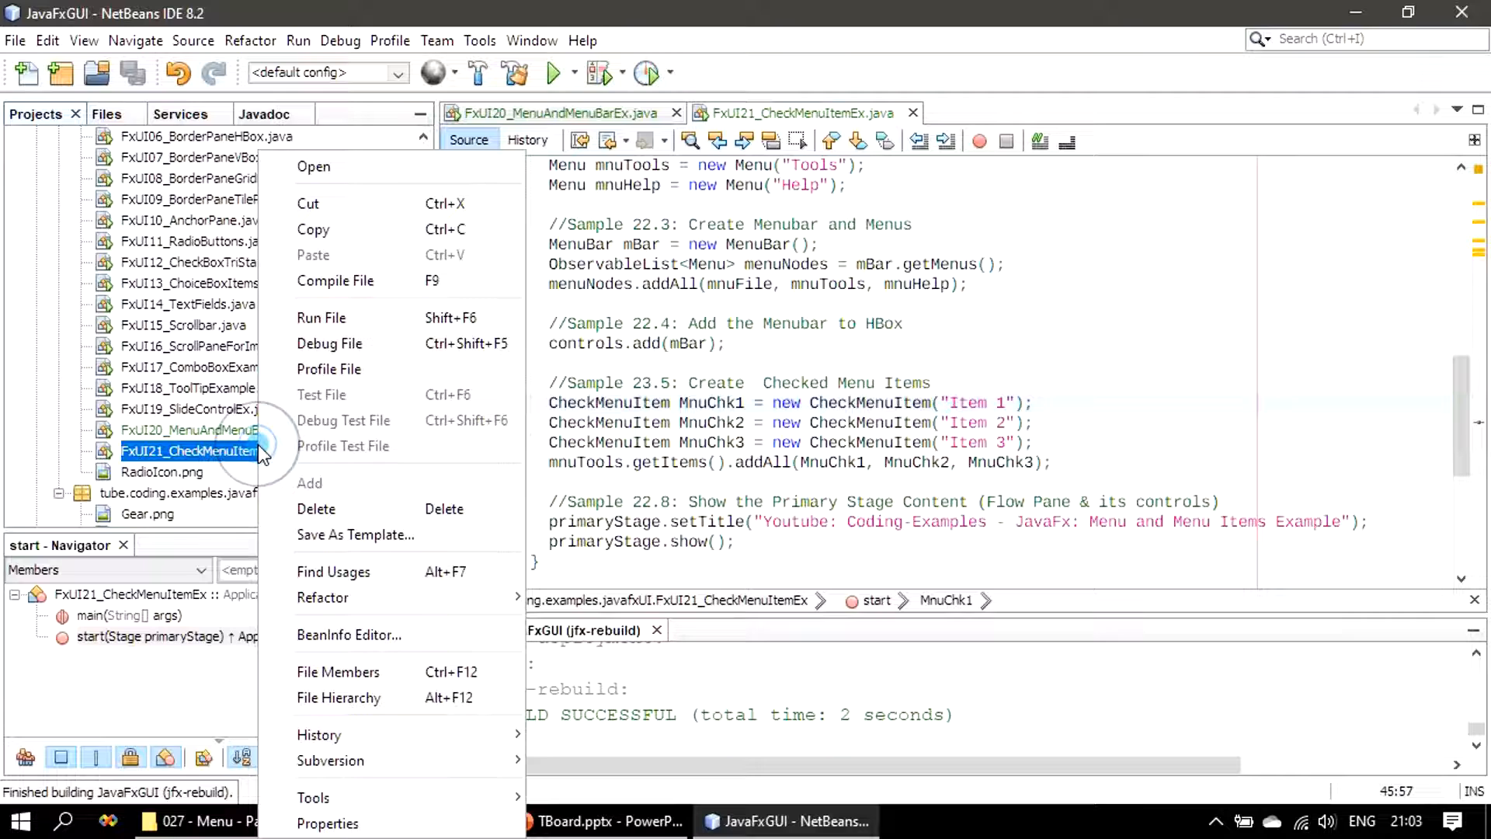
click(321, 317)
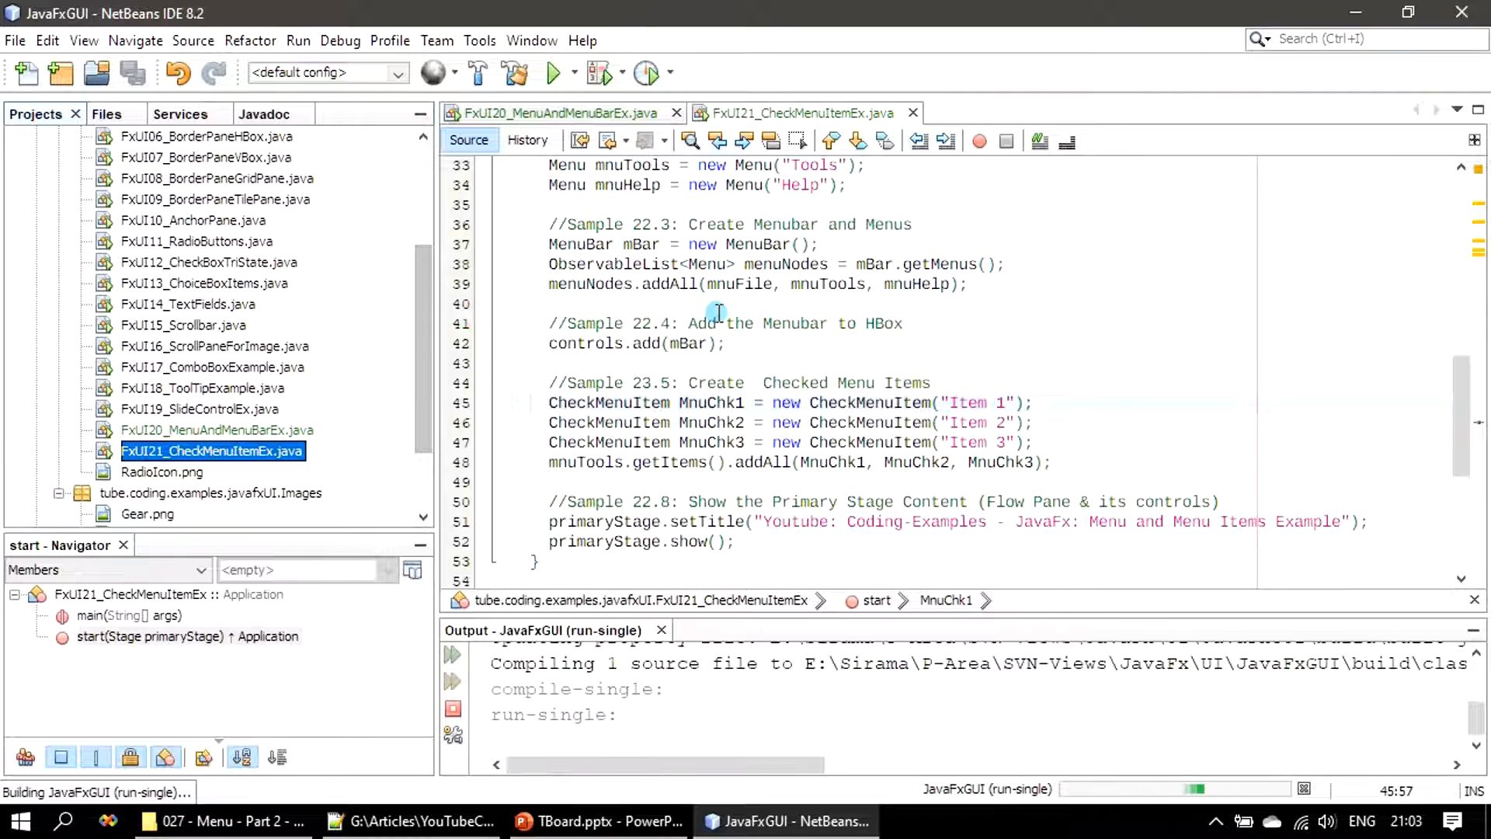
click(551, 72)
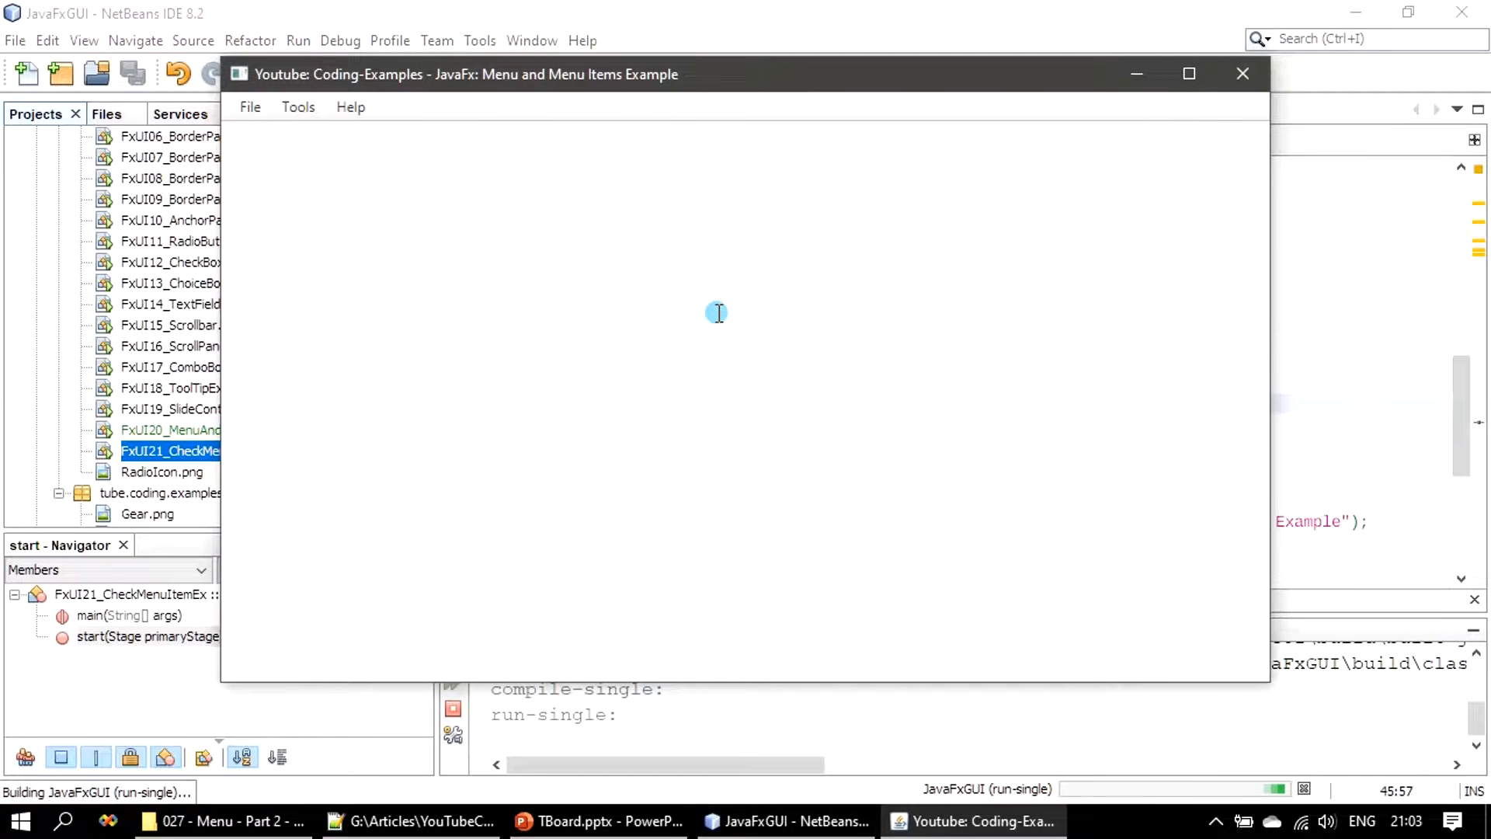
In the Tools menu, tick Item 3, tick Item 1, then untick Item 3
click(298, 106)
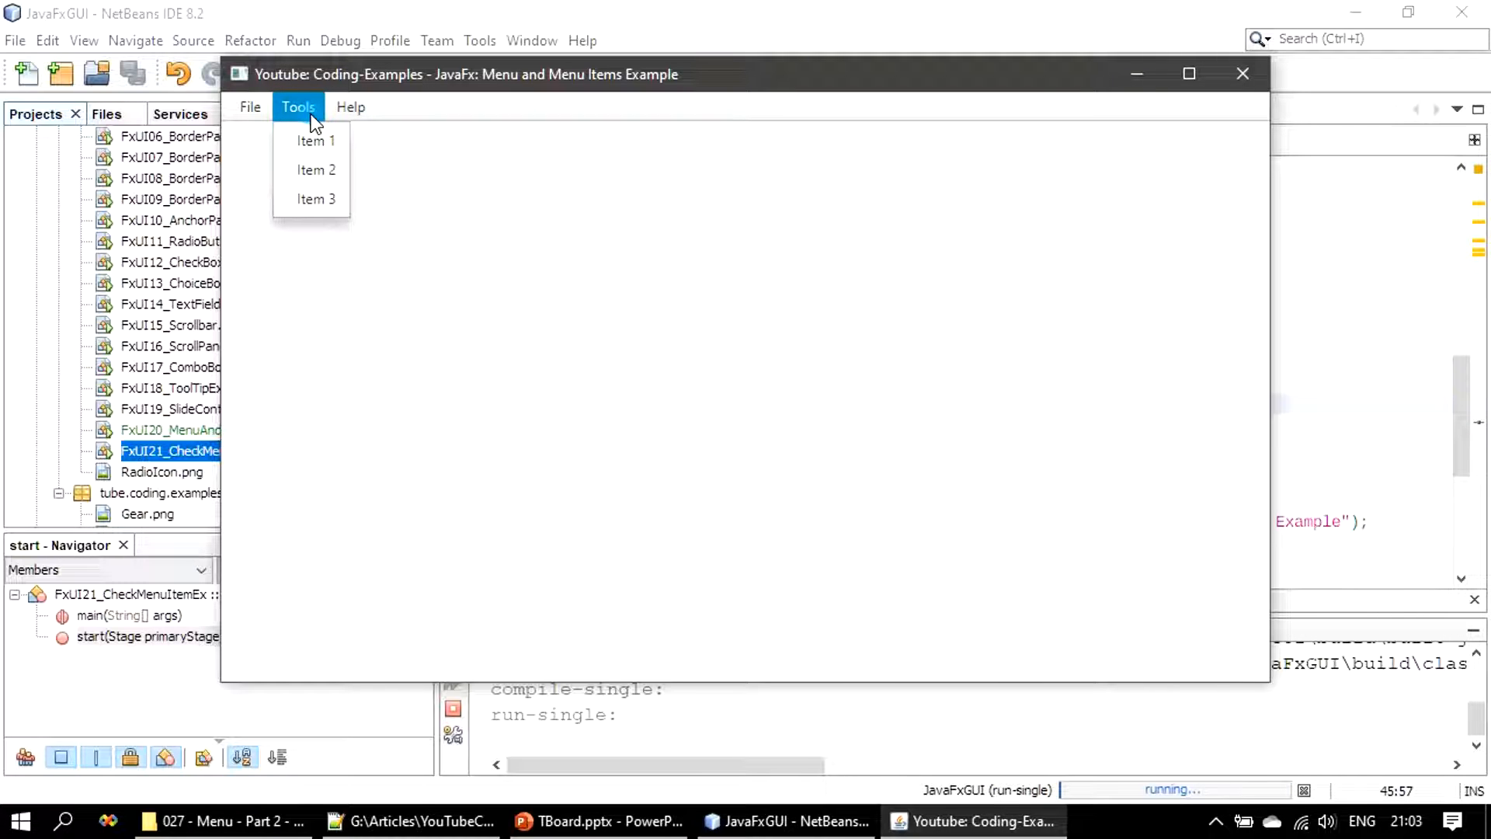
mouse_move(316, 169)
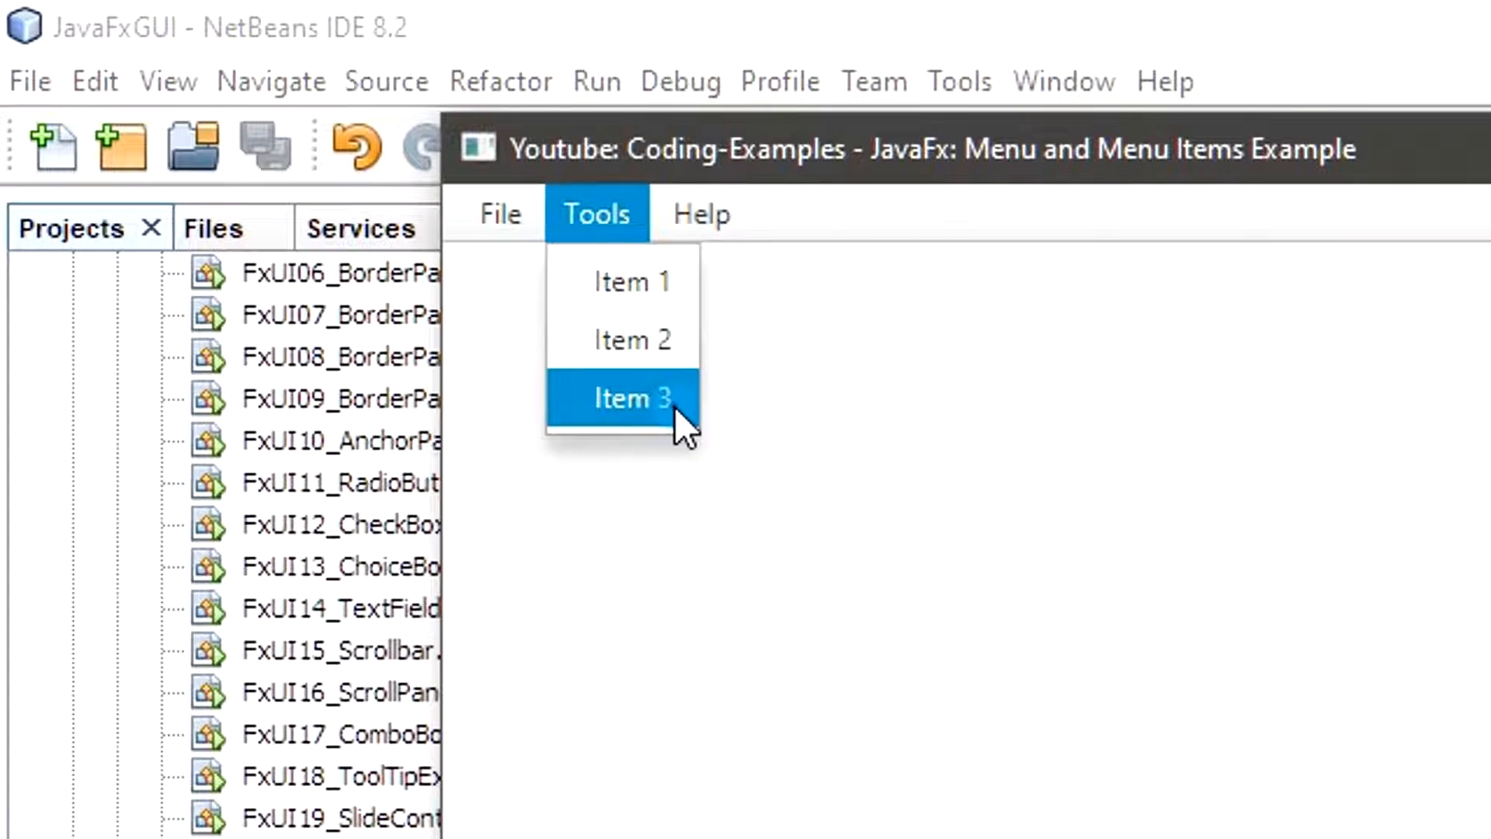
click(632, 398)
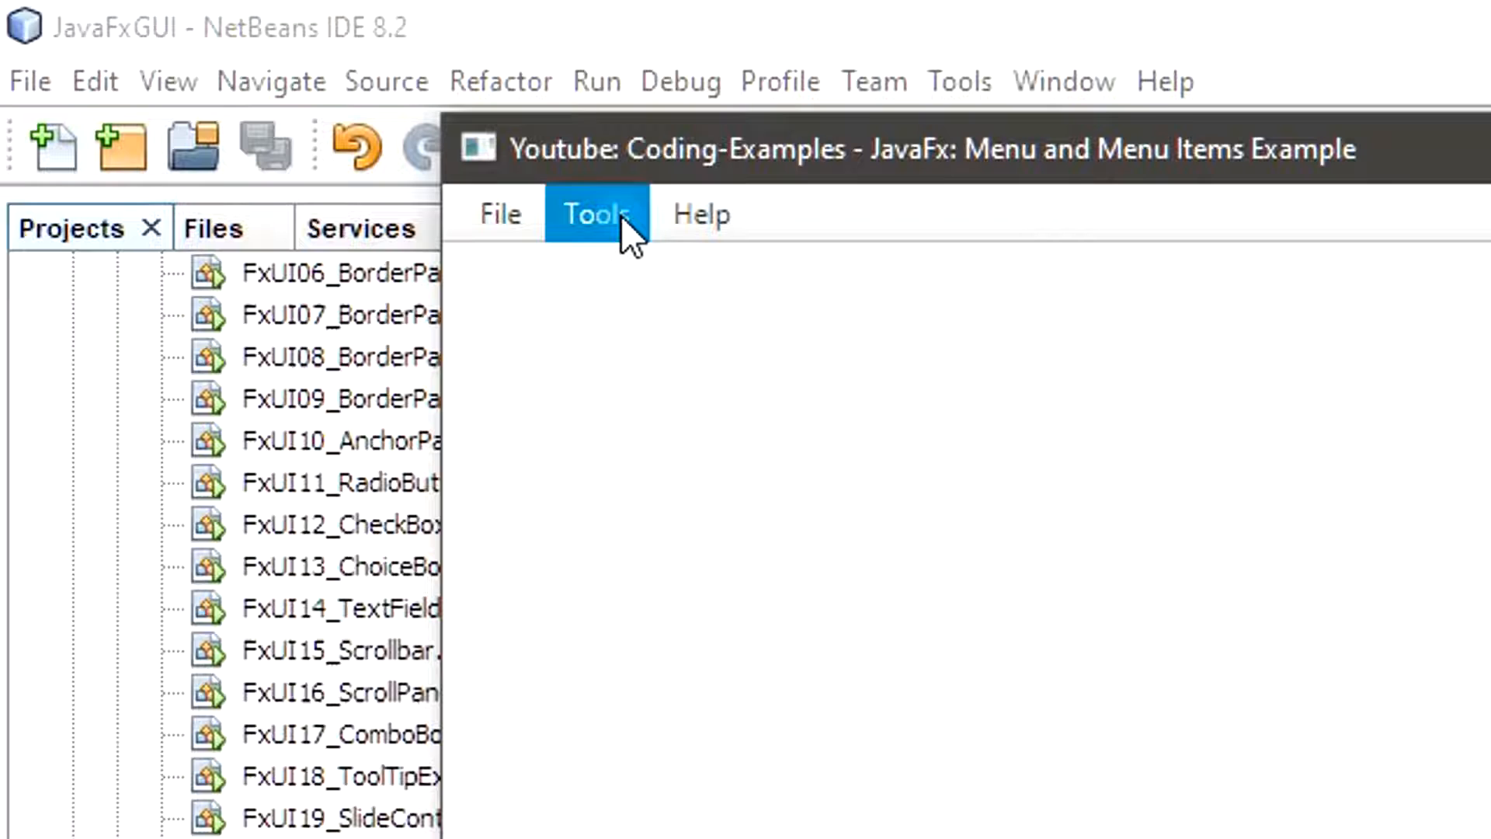
click(594, 212)
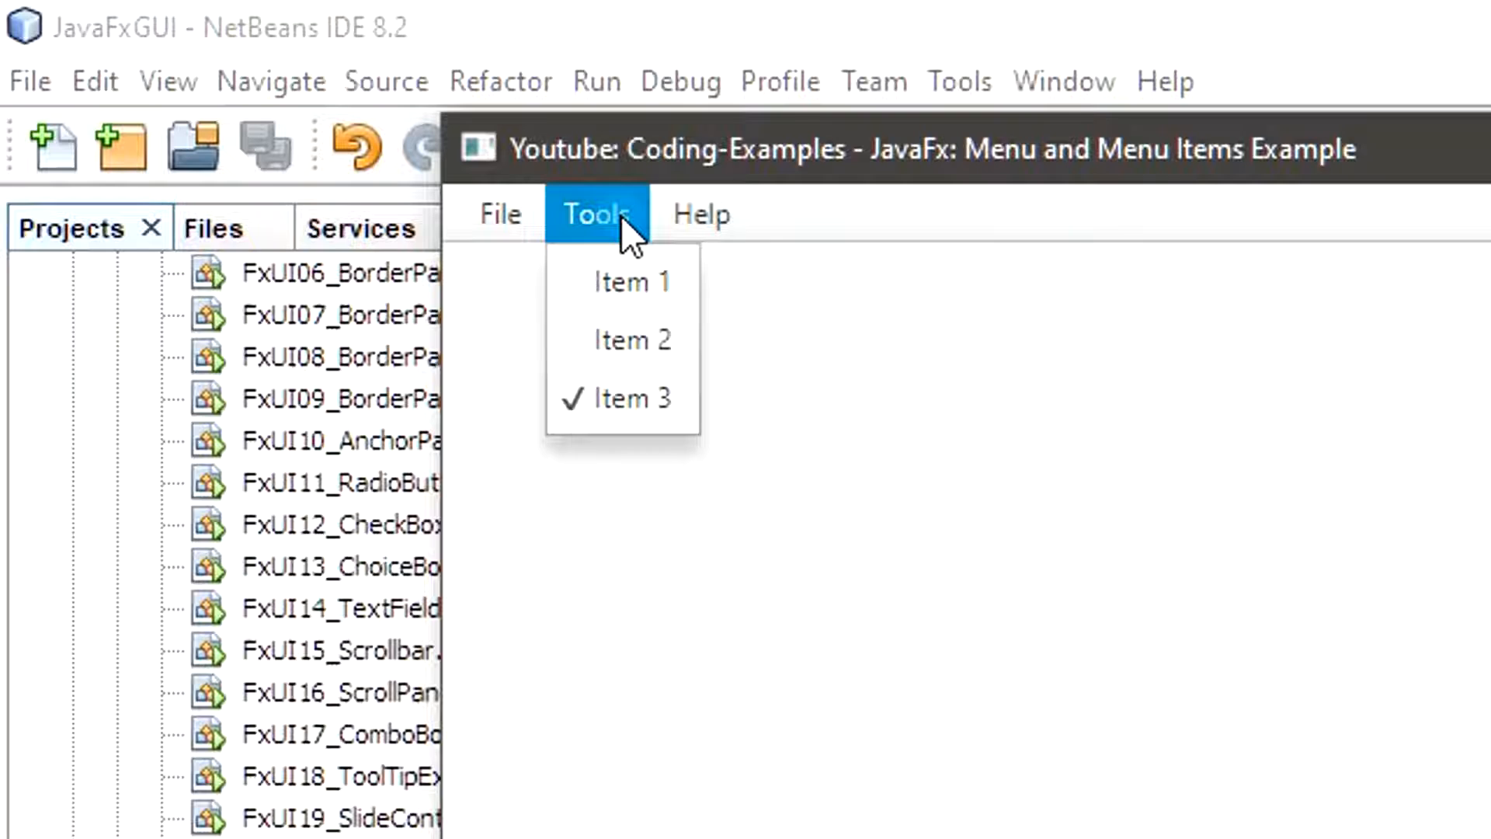
mouse_move(632, 281)
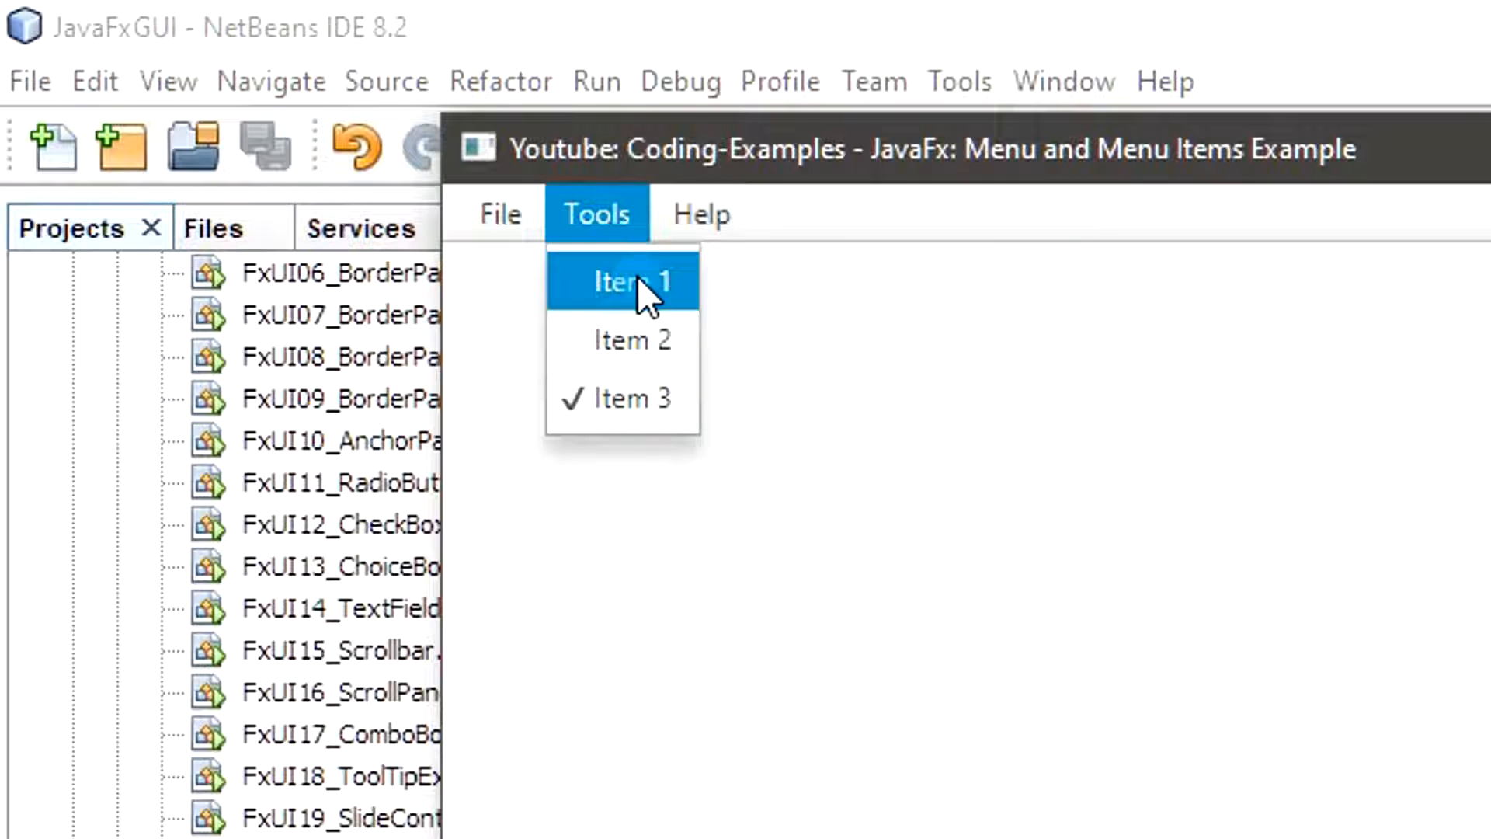
click(632, 281)
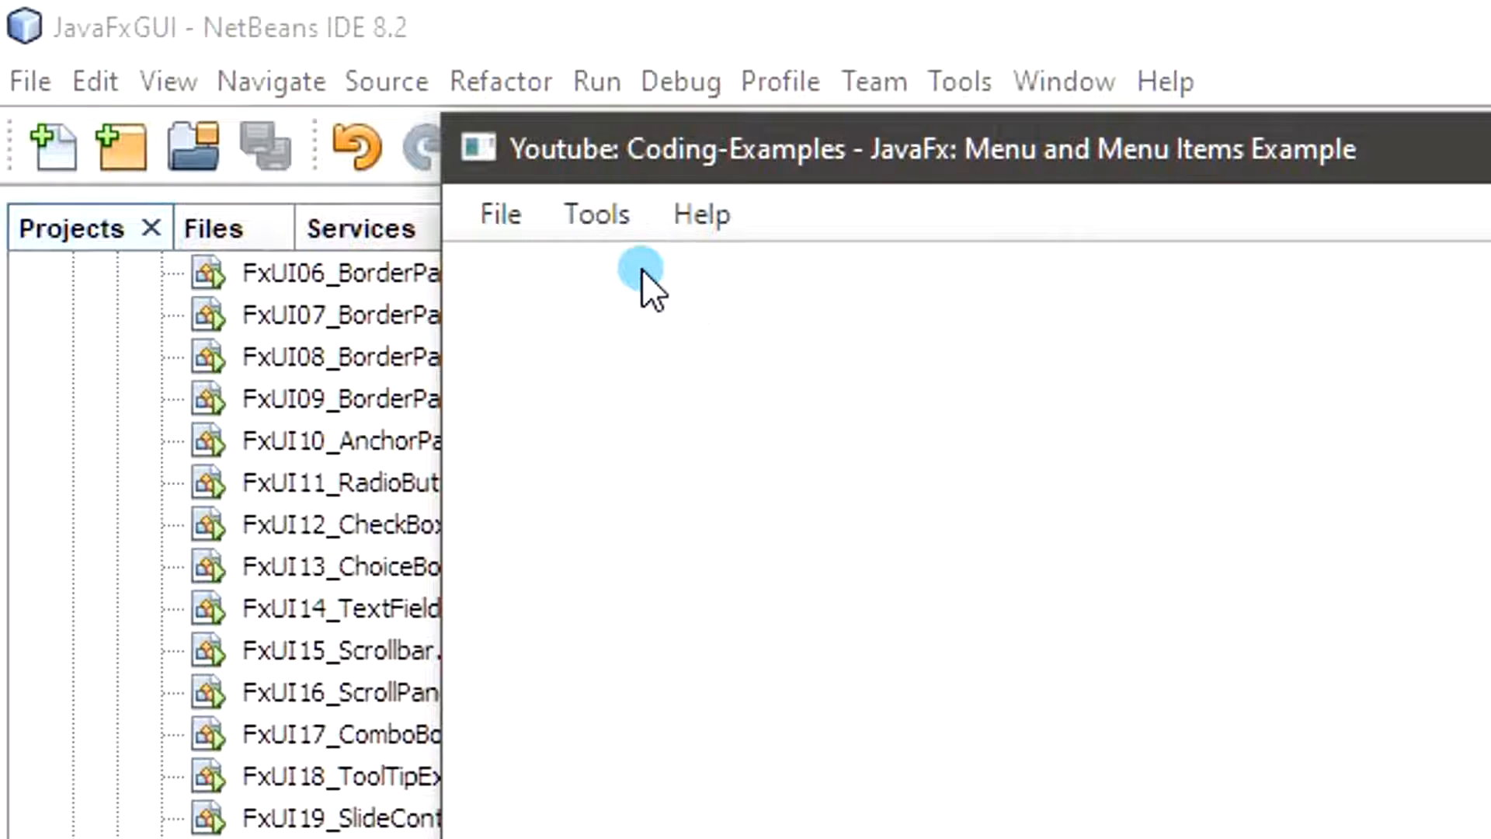
click(597, 213)
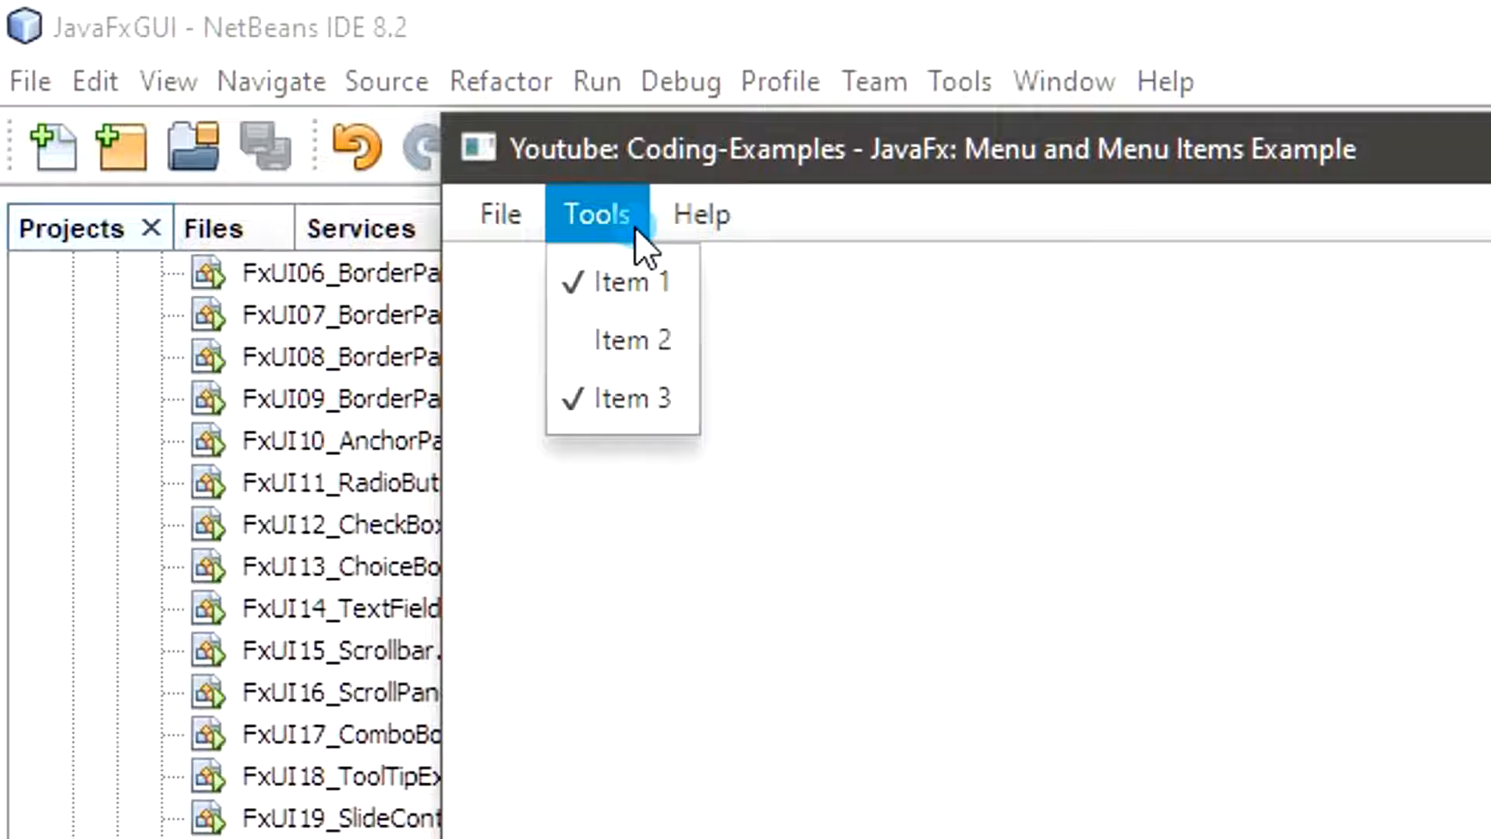
mouse_move(630, 397)
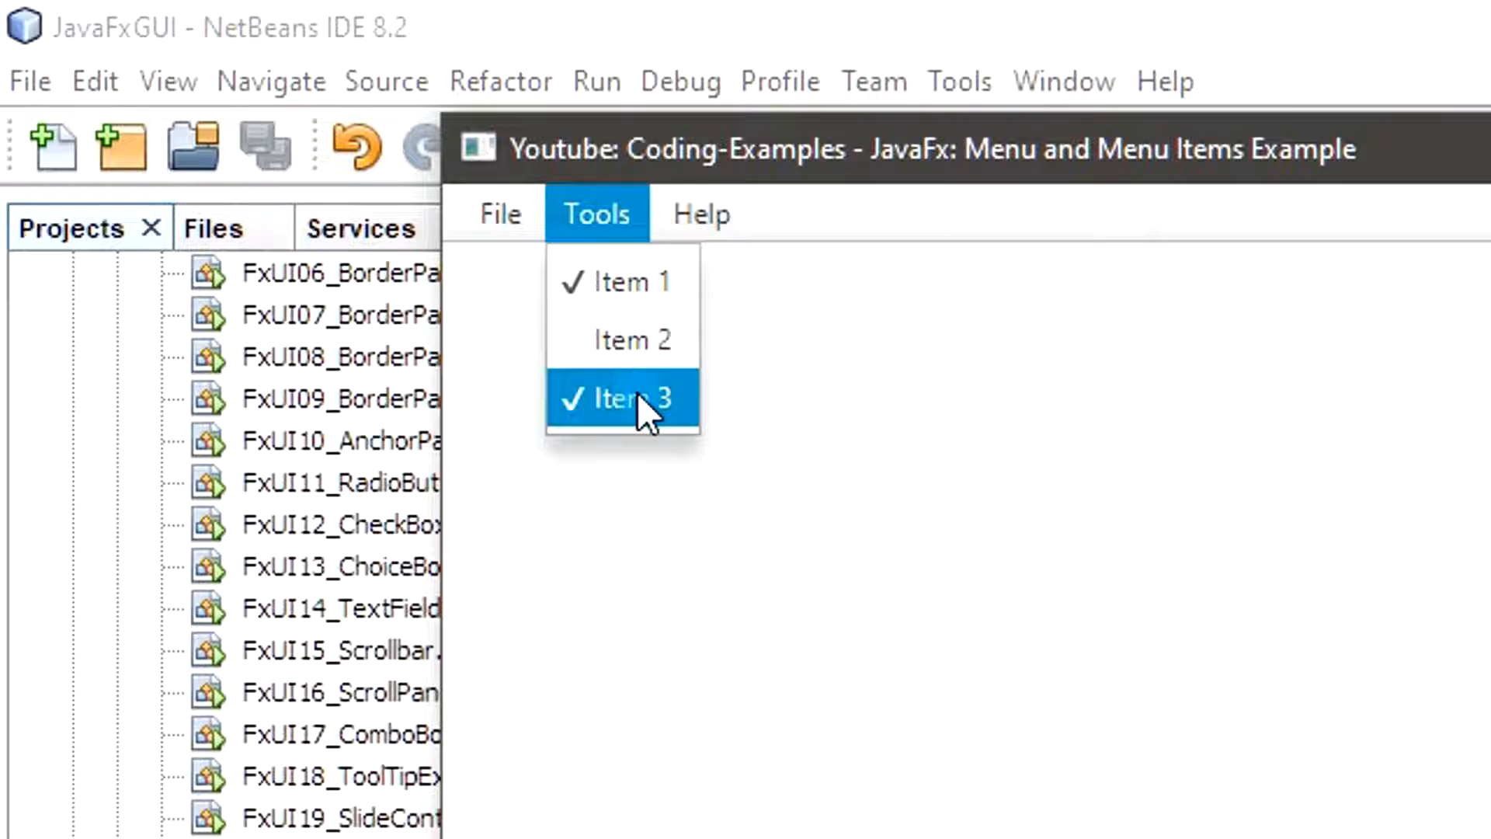
mouse_move(689, 432)
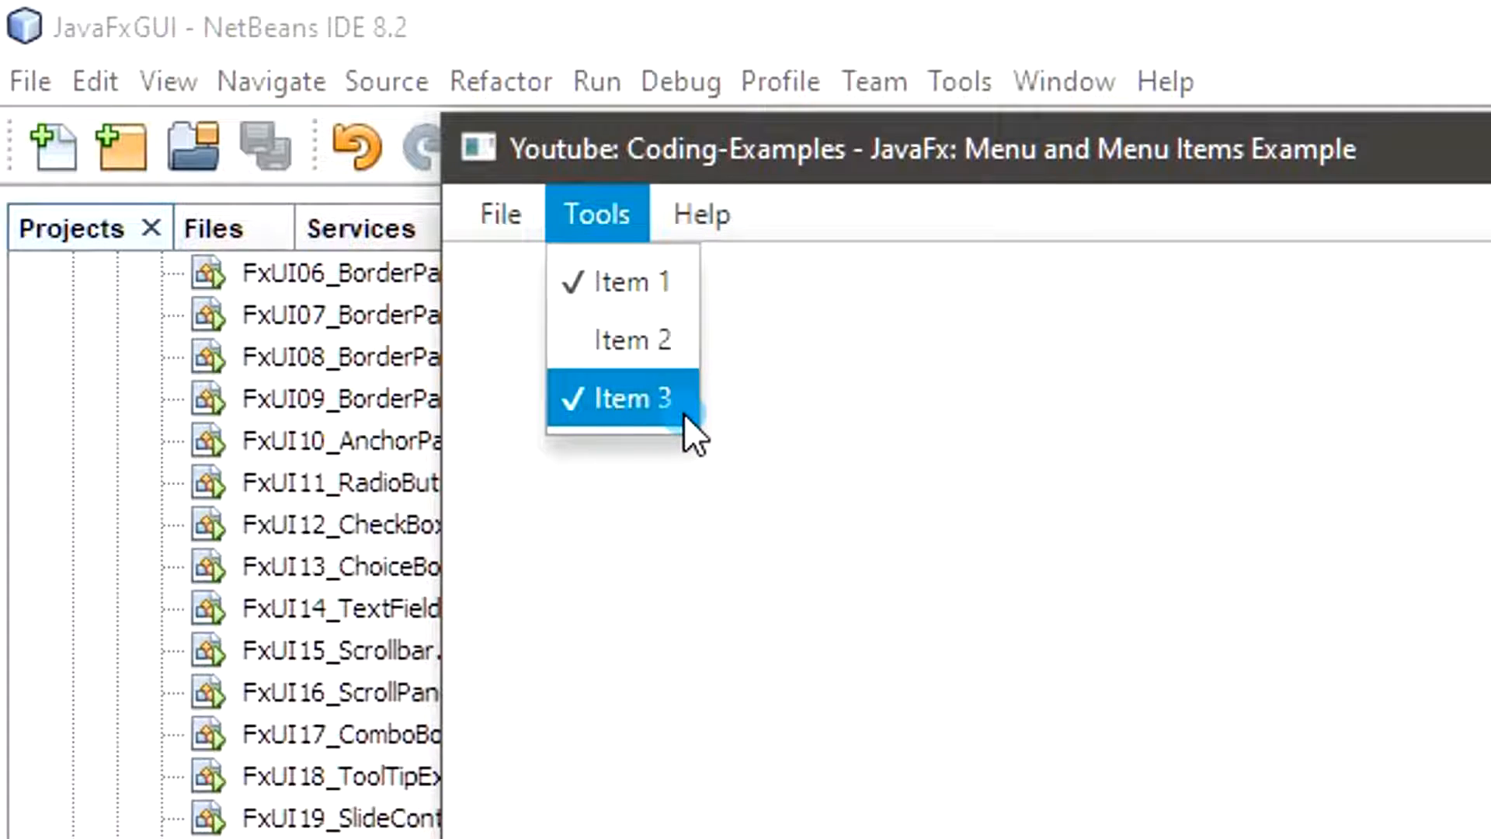
click(628, 398)
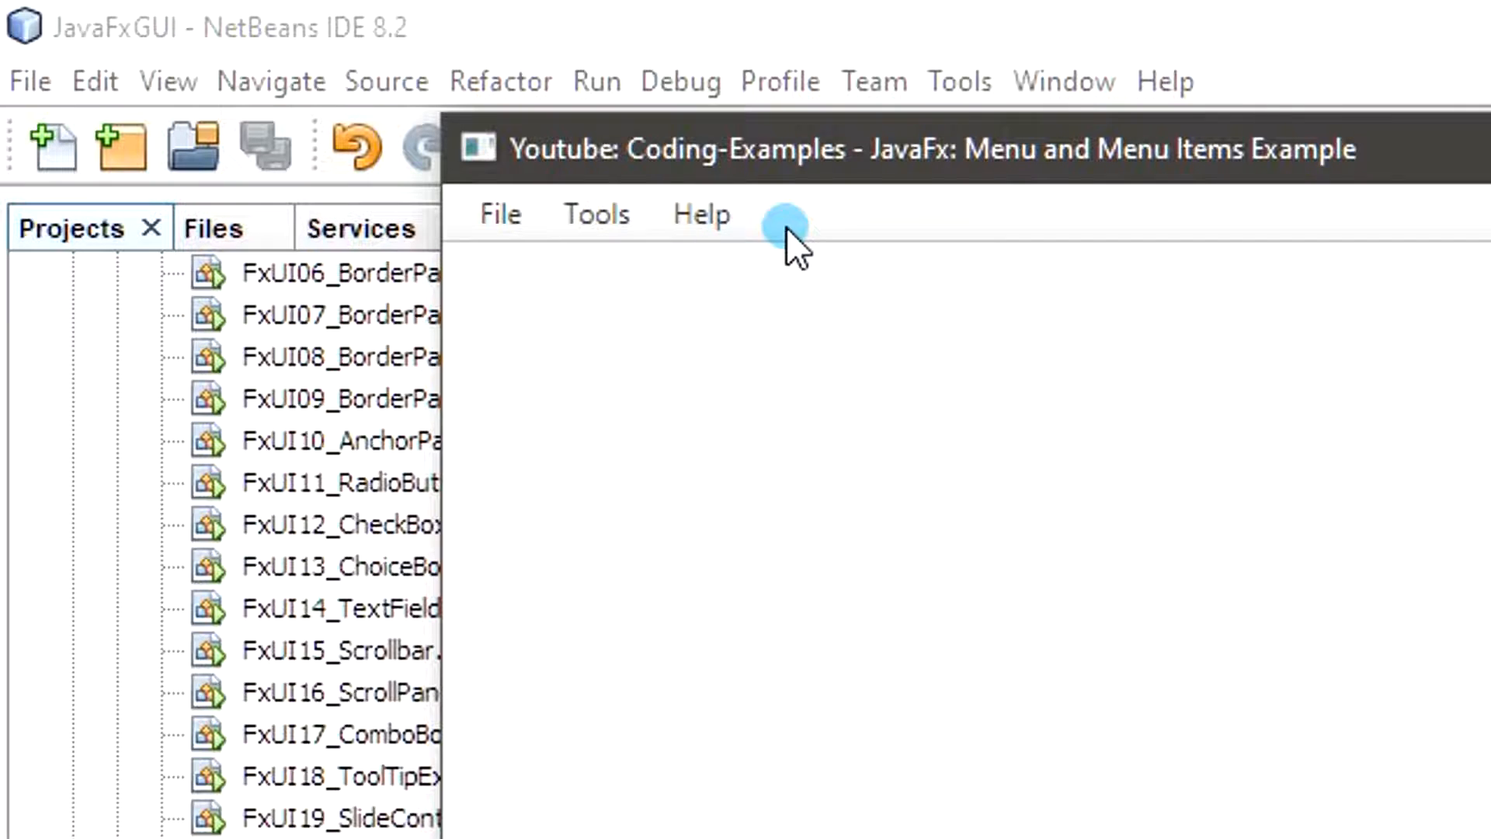
click(597, 212)
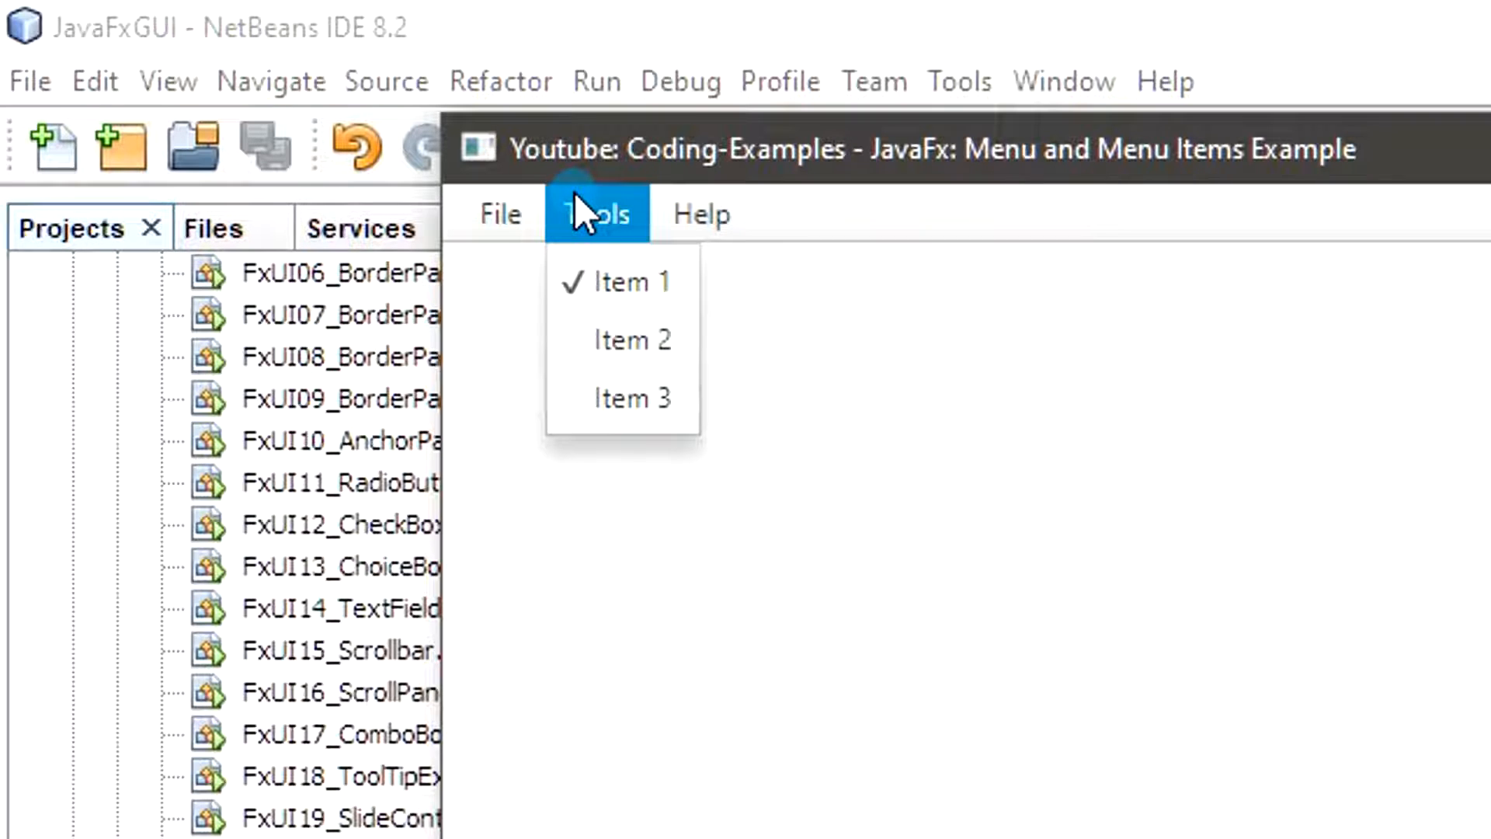